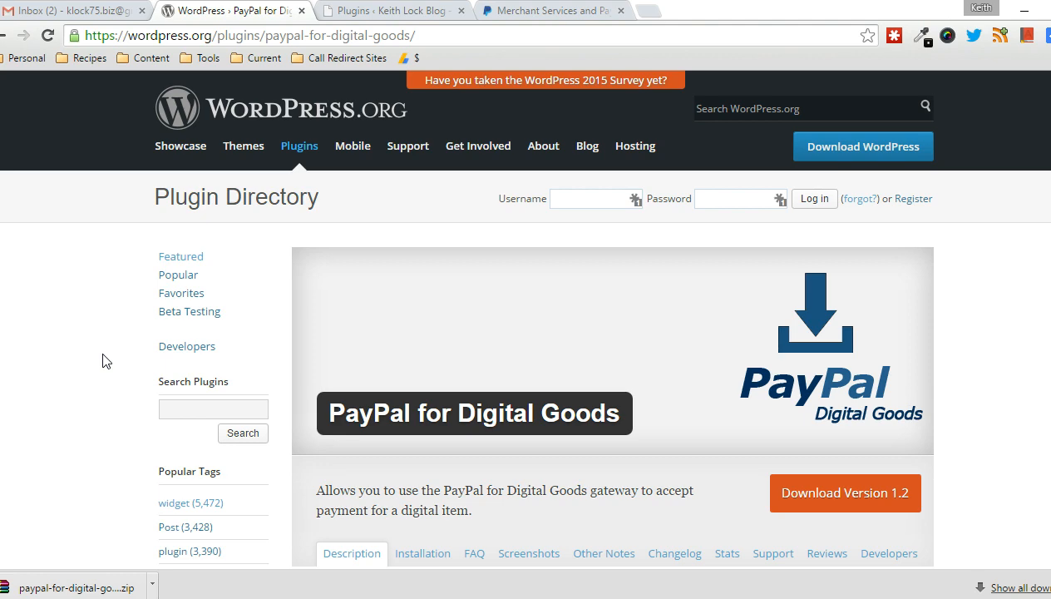
Step: Switch from the WordPress.org plugin page to the PayPal sign-in page
left_click(549, 10)
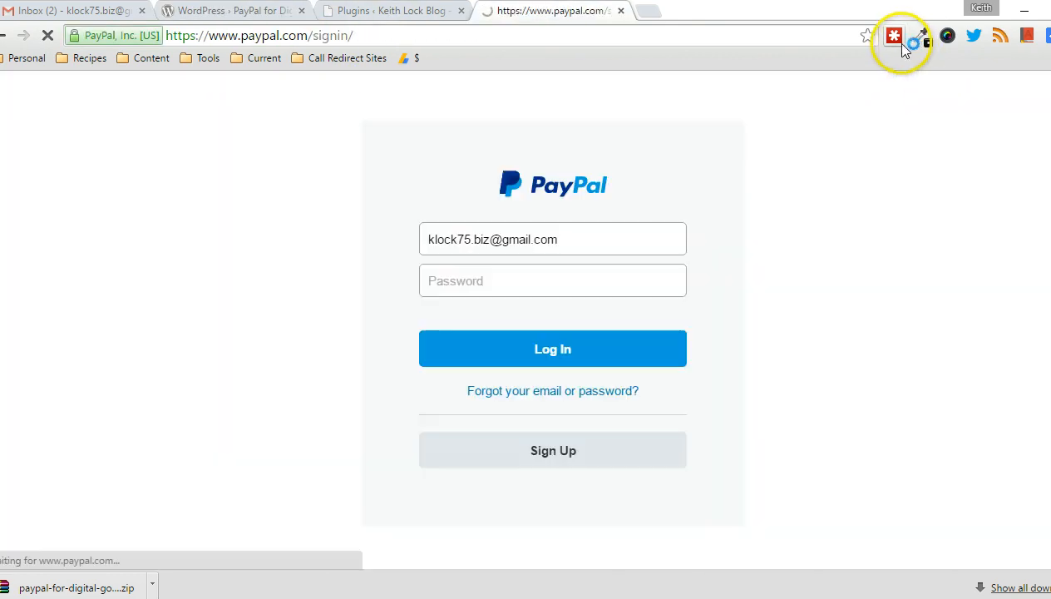
Step: Fill the saved PayPal login from LastPass and sign in to the business account
left_click(895, 35)
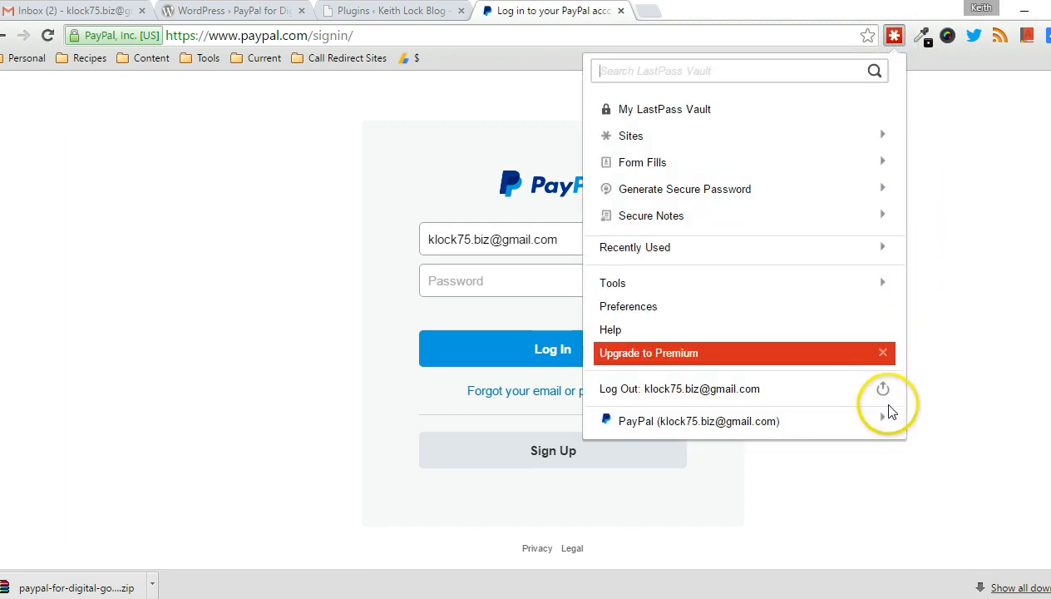
left_click(698, 421)
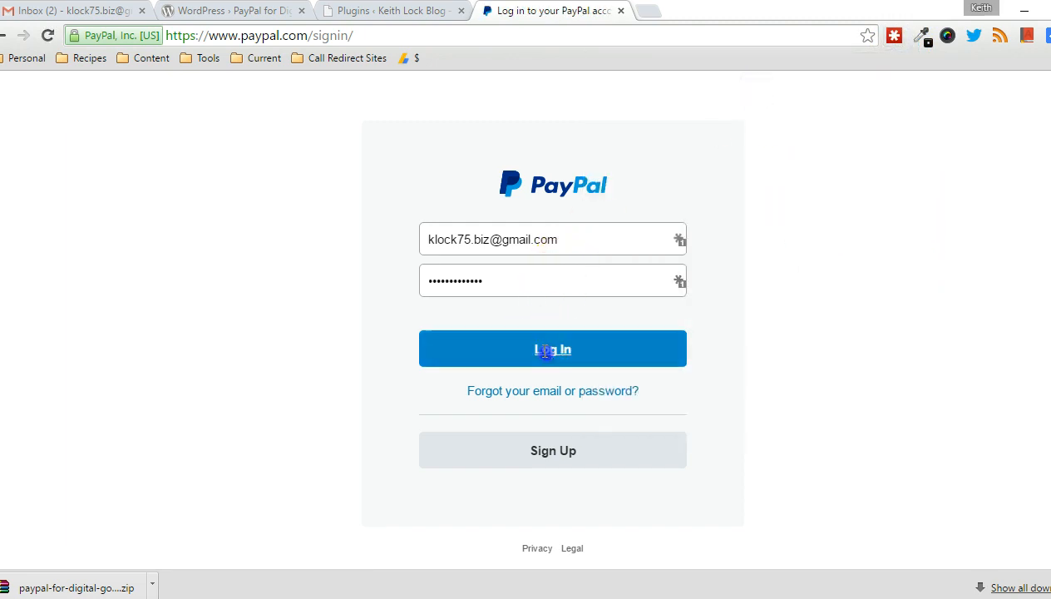
left_click(552, 349)
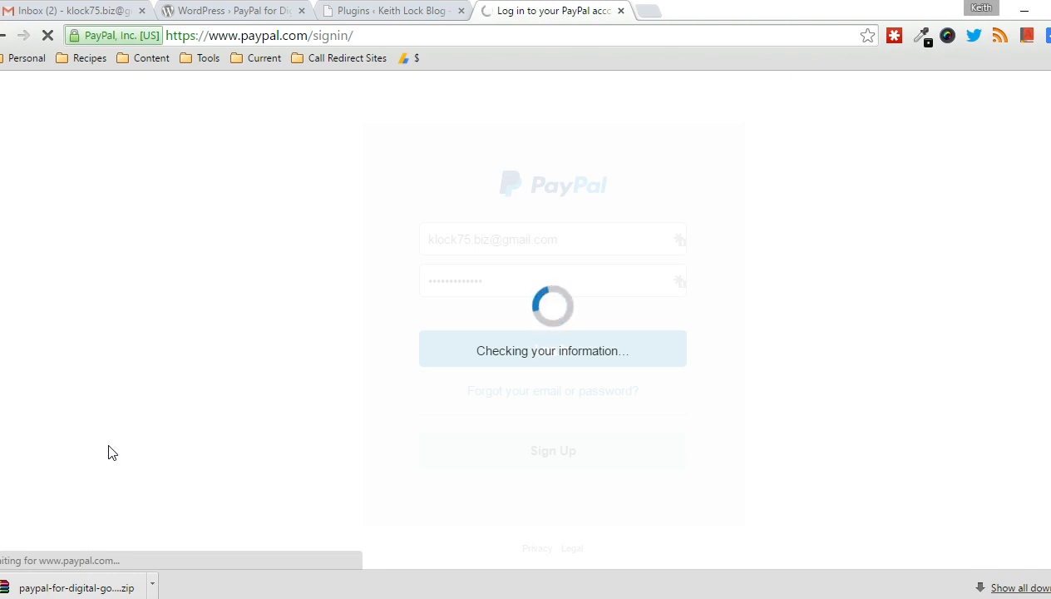
mouse_move(87, 579)
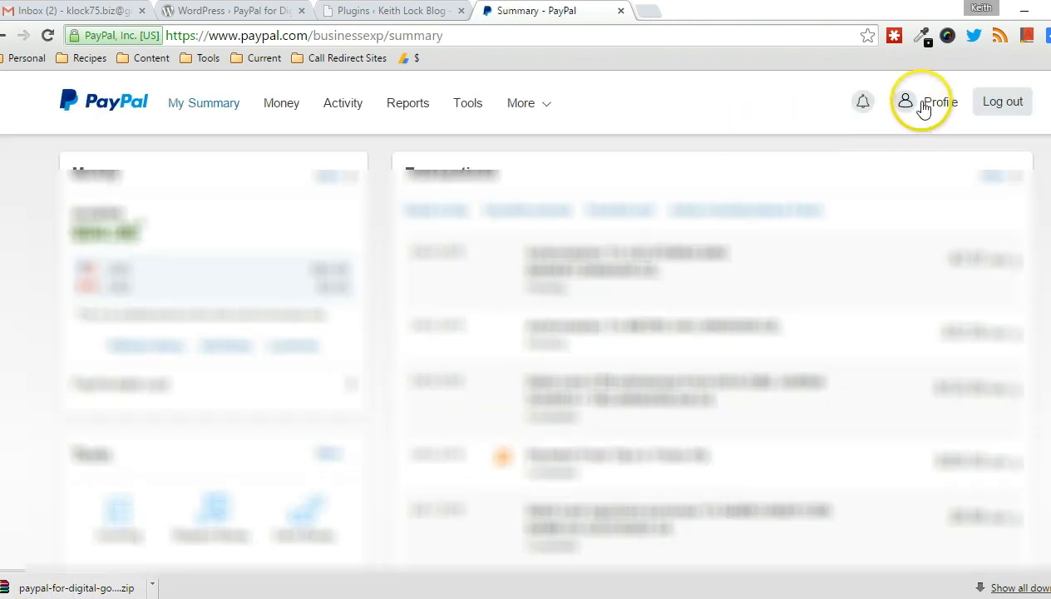
Step: Reach the API Access page via Profile and settings > My selling tools > API access Update
left_click(905, 101)
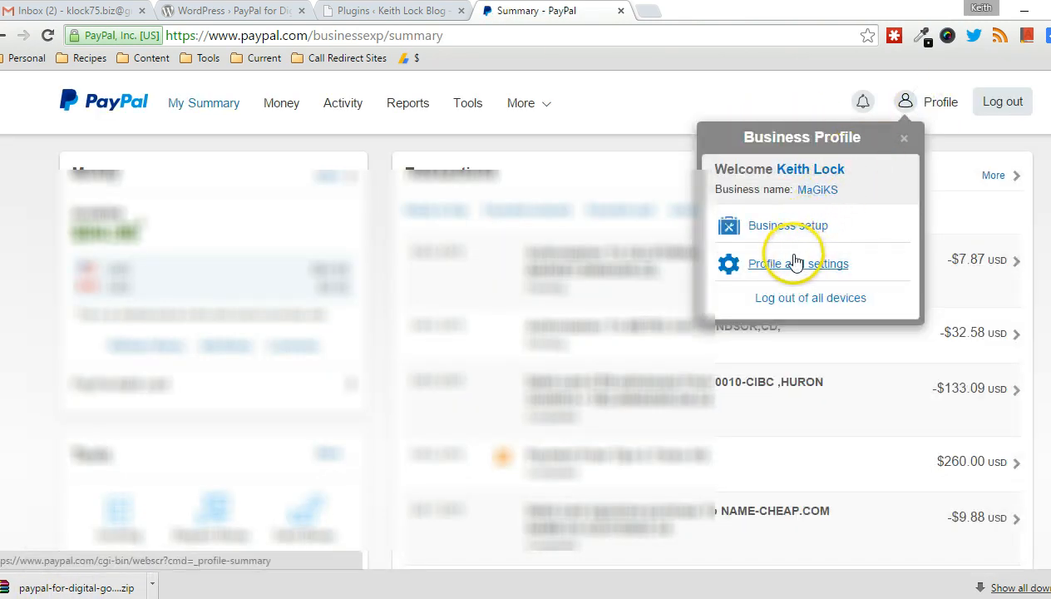
left_click(799, 263)
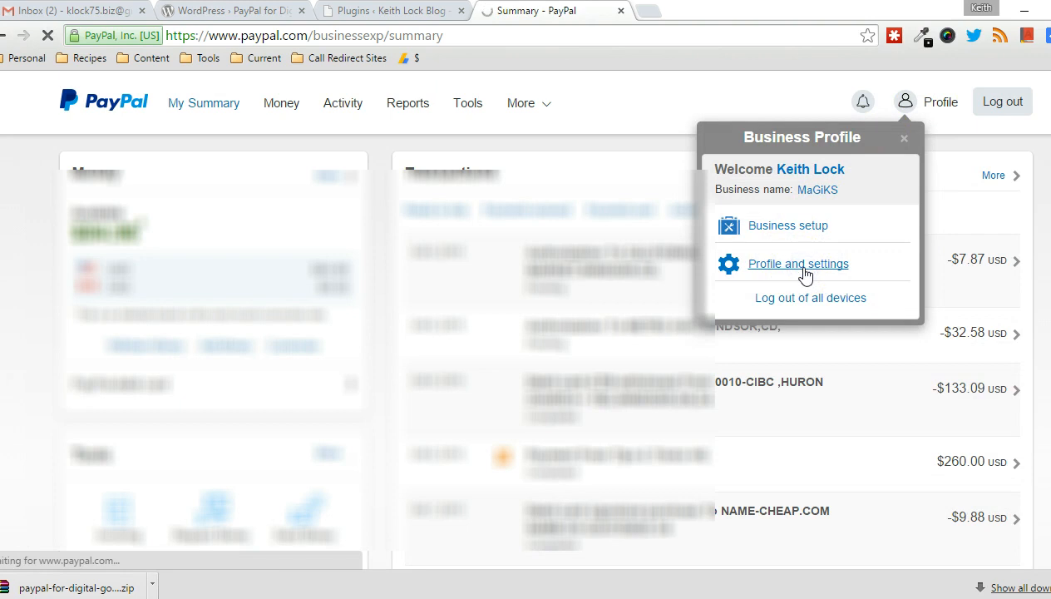
left_click(799, 263)
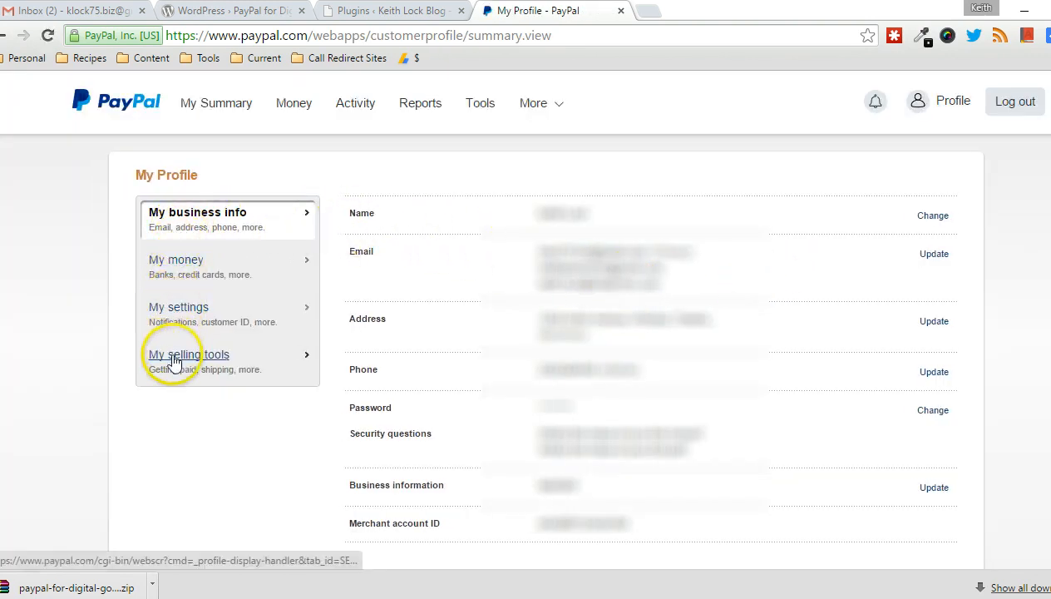
left_click(187, 352)
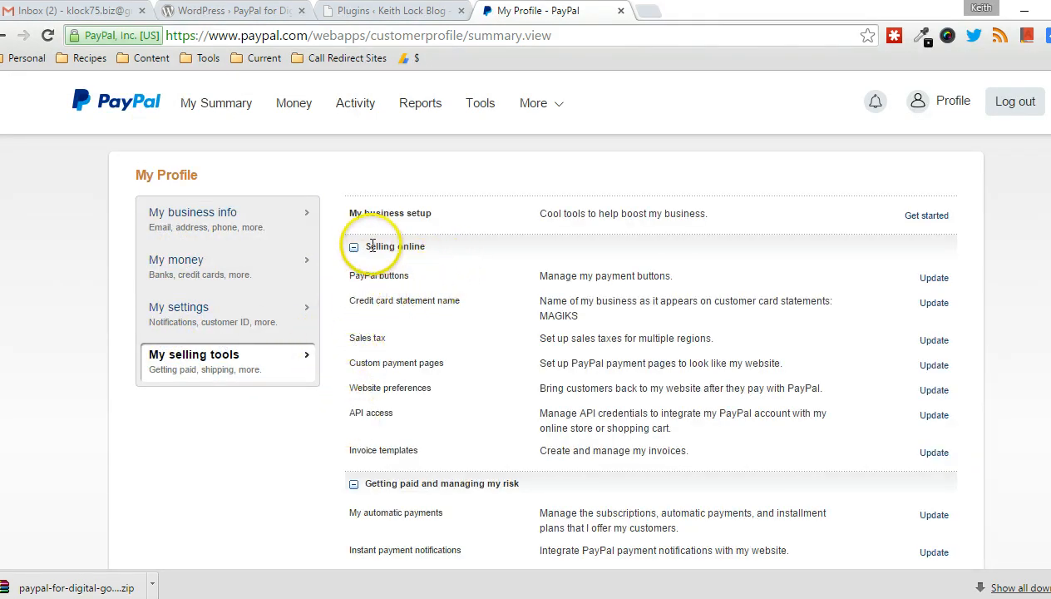
mouse_move(356, 418)
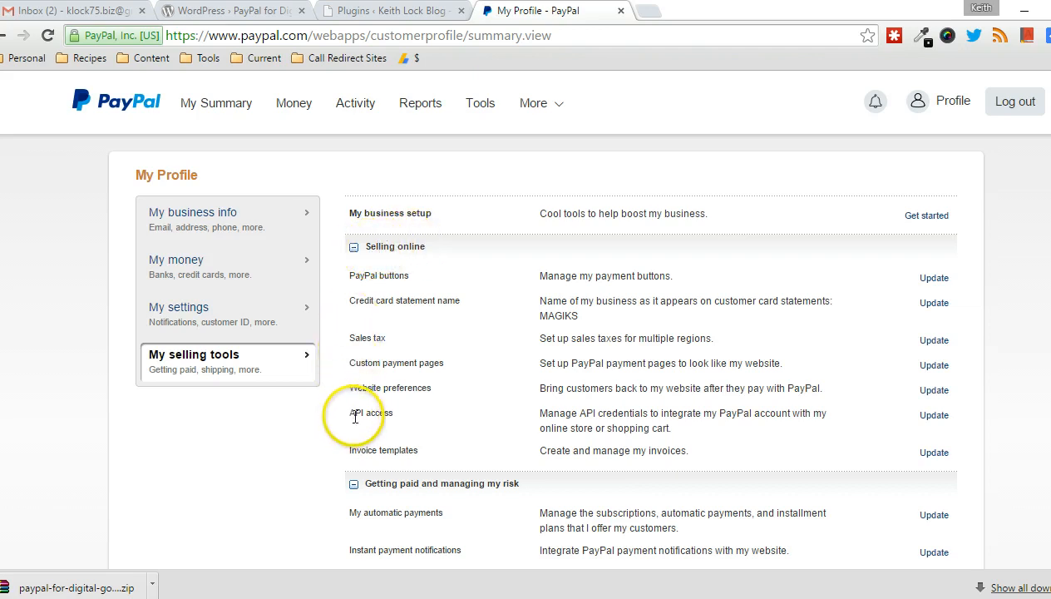
mouse_move(918, 432)
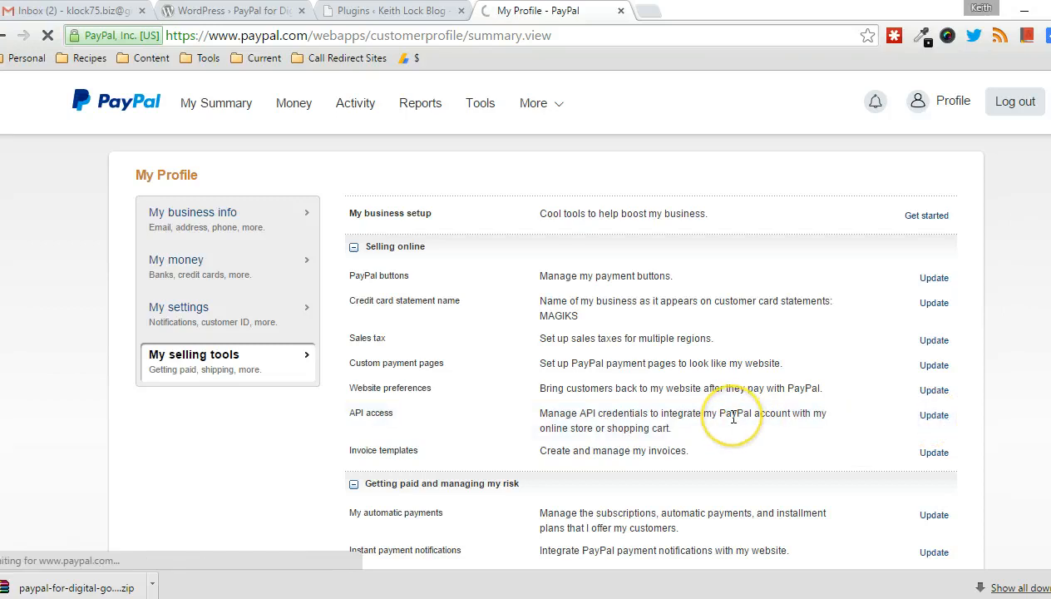
left_click(934, 416)
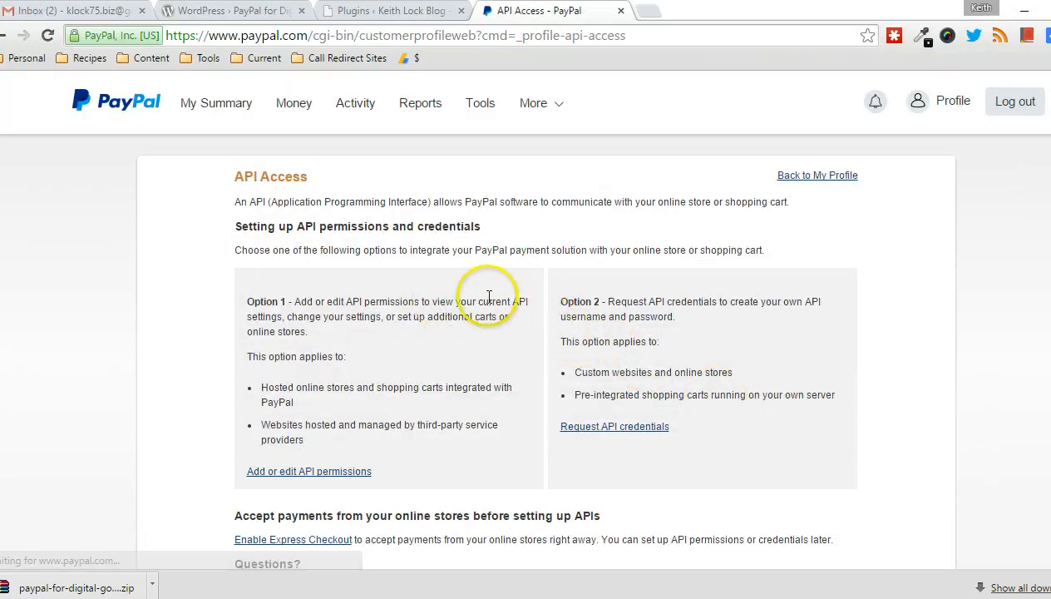
Step: Request a new API signature credential and agree and submit the request
scroll("down", 3)
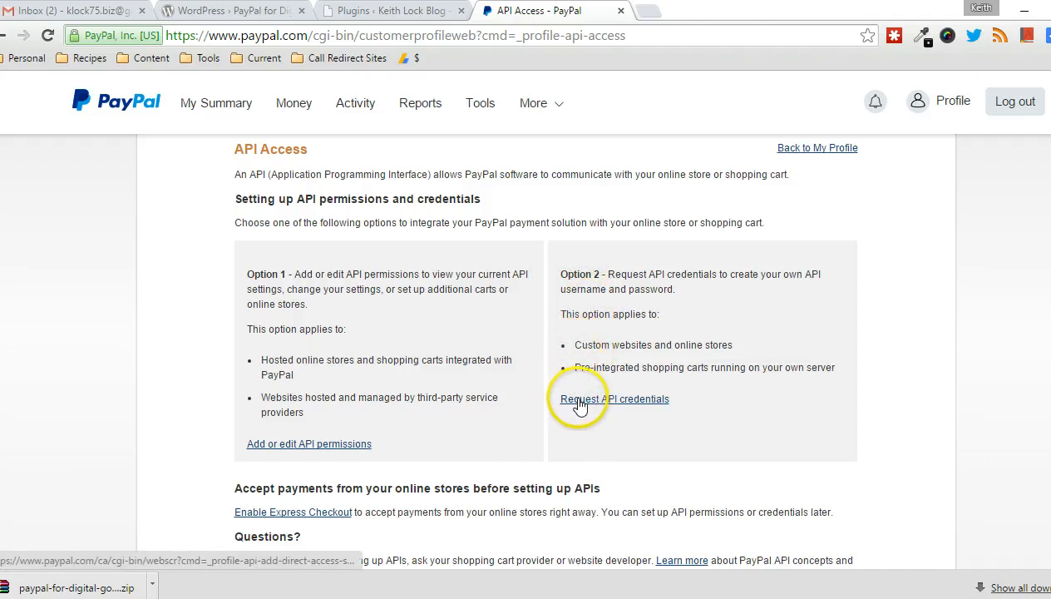
left_click(615, 399)
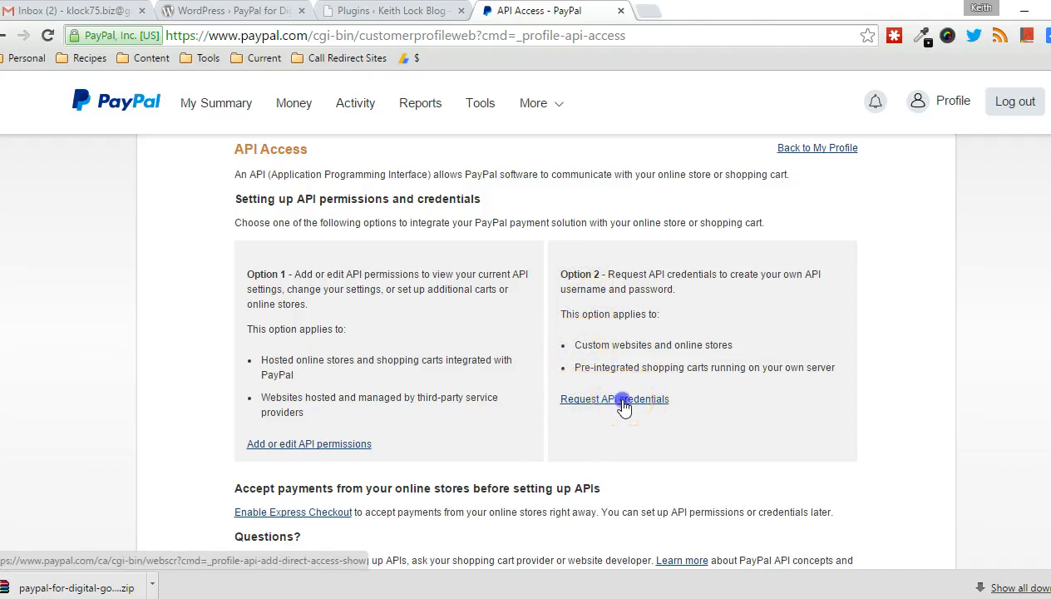
left_click(615, 399)
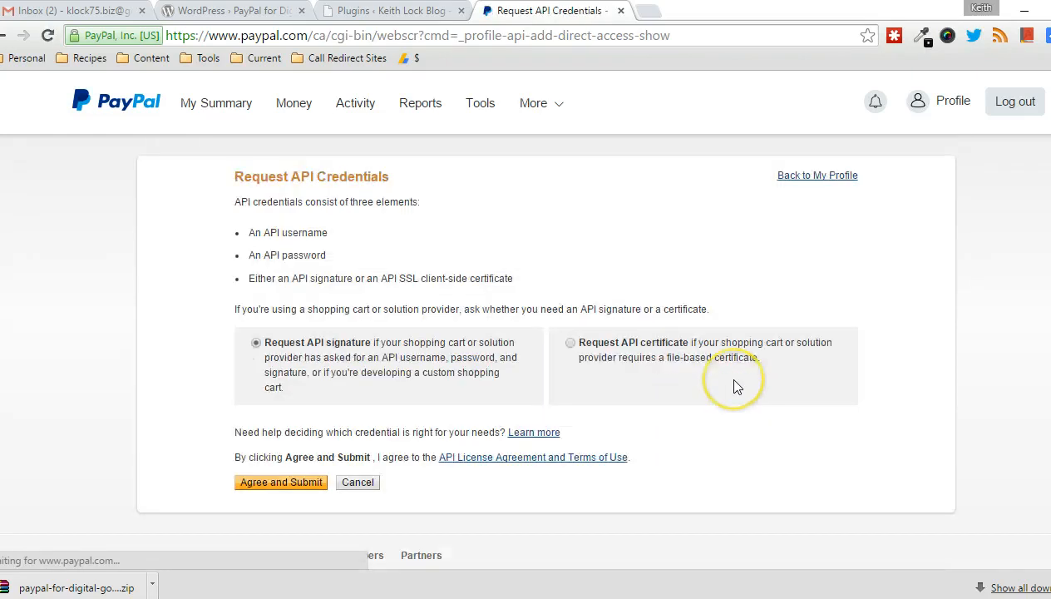
scroll("down", 3)
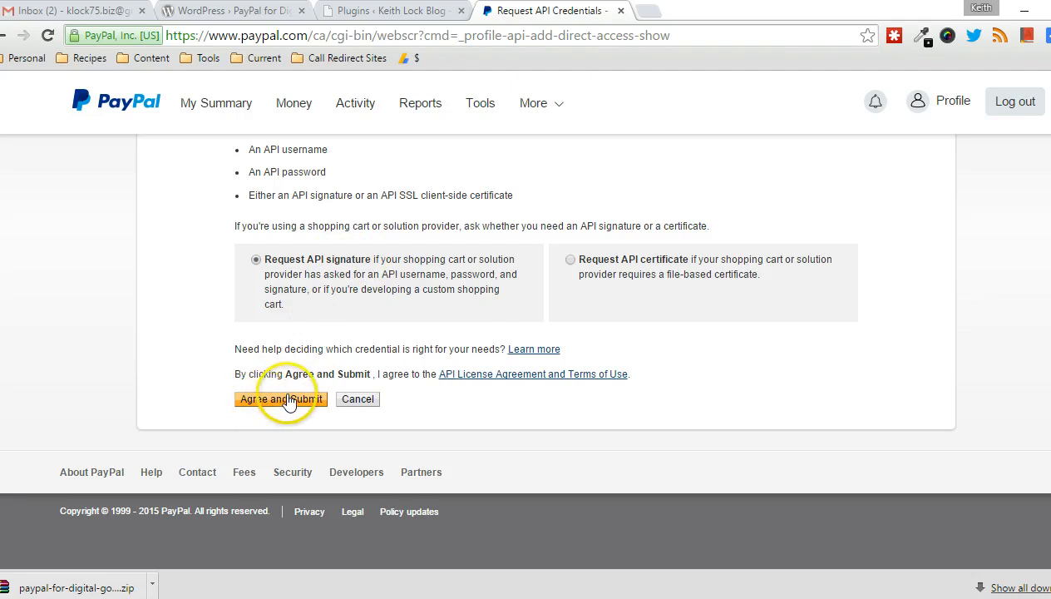
left_click(279, 399)
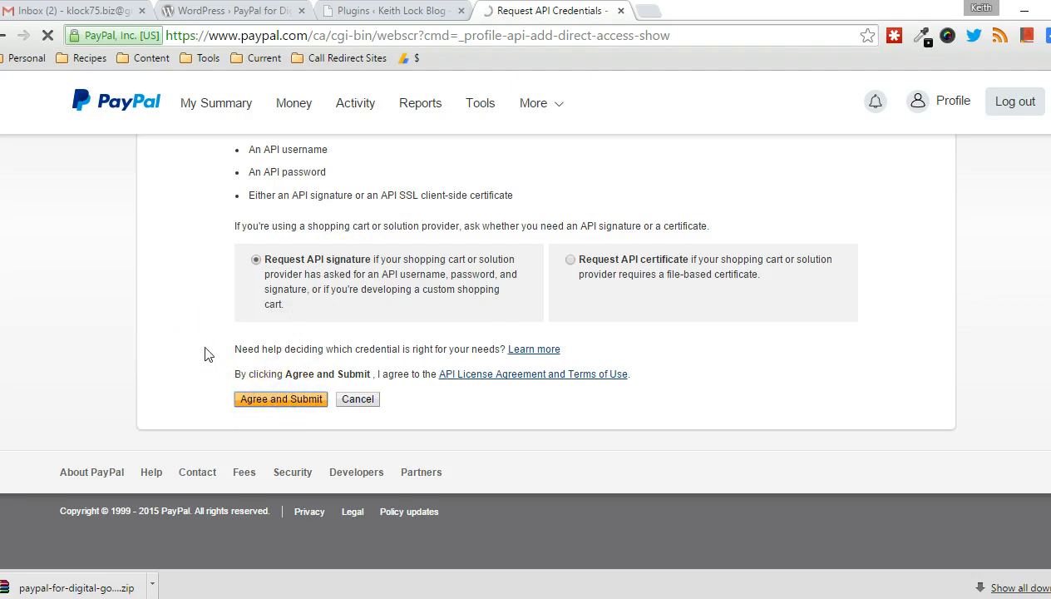
left_click(279, 400)
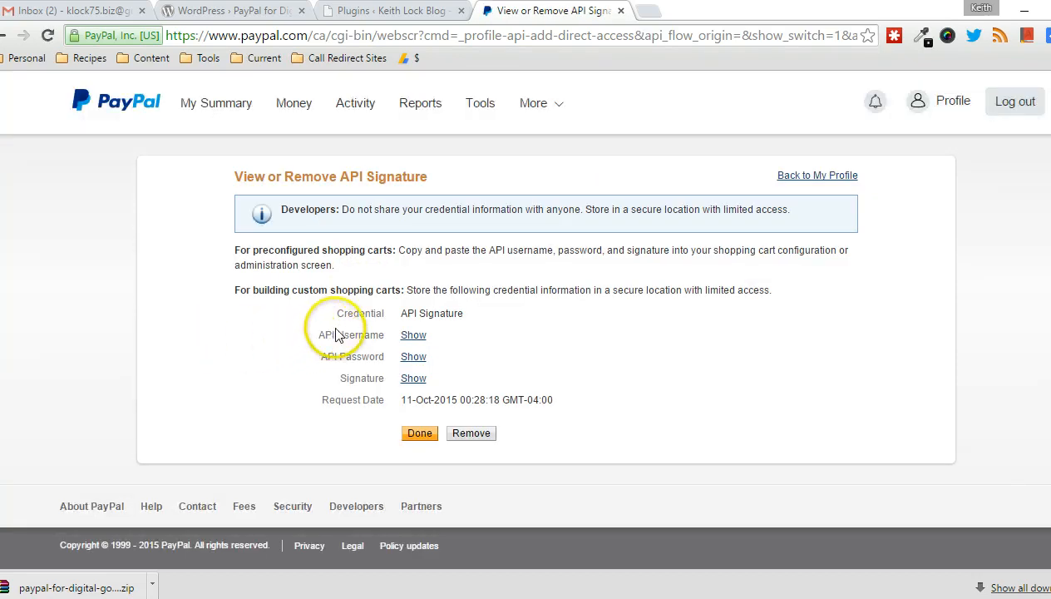
mouse_move(403, 357)
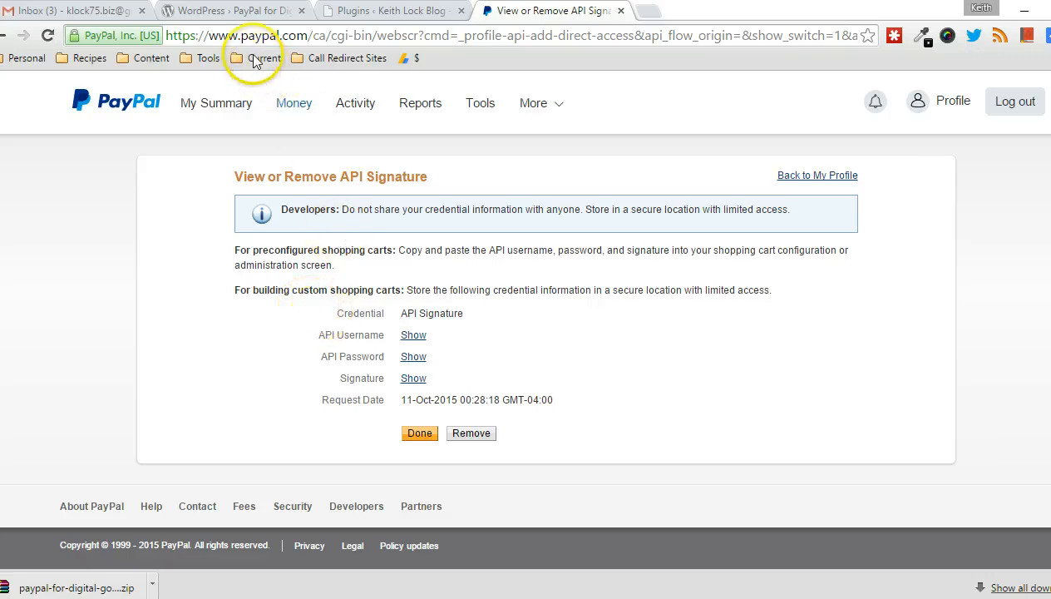
Step: Return to the PayPal for Digital Goods plugin page, then the WordPress Plugins admin
left_click(233, 10)
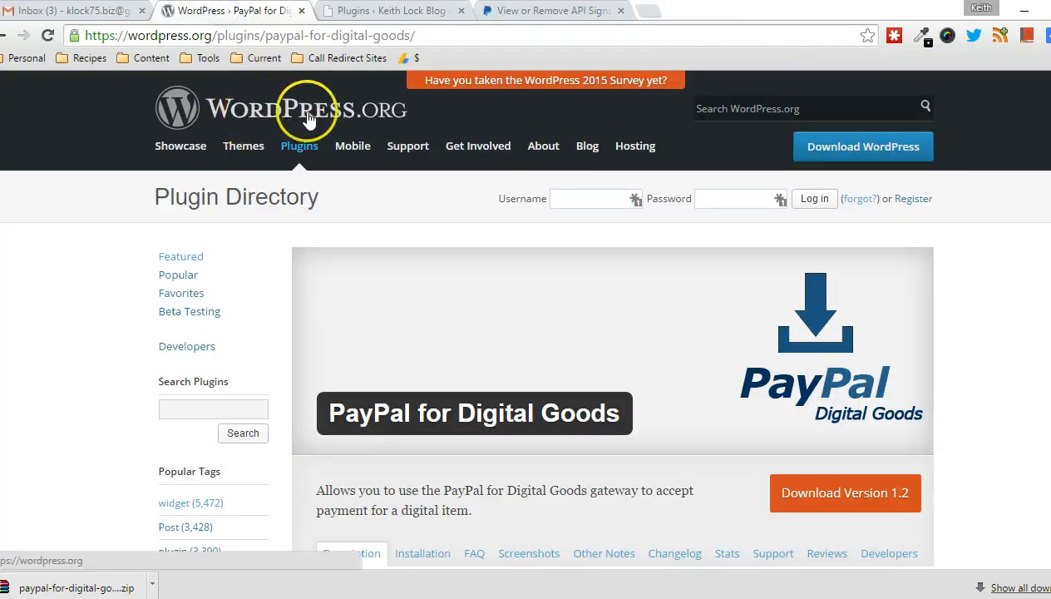
mouse_move(391, 379)
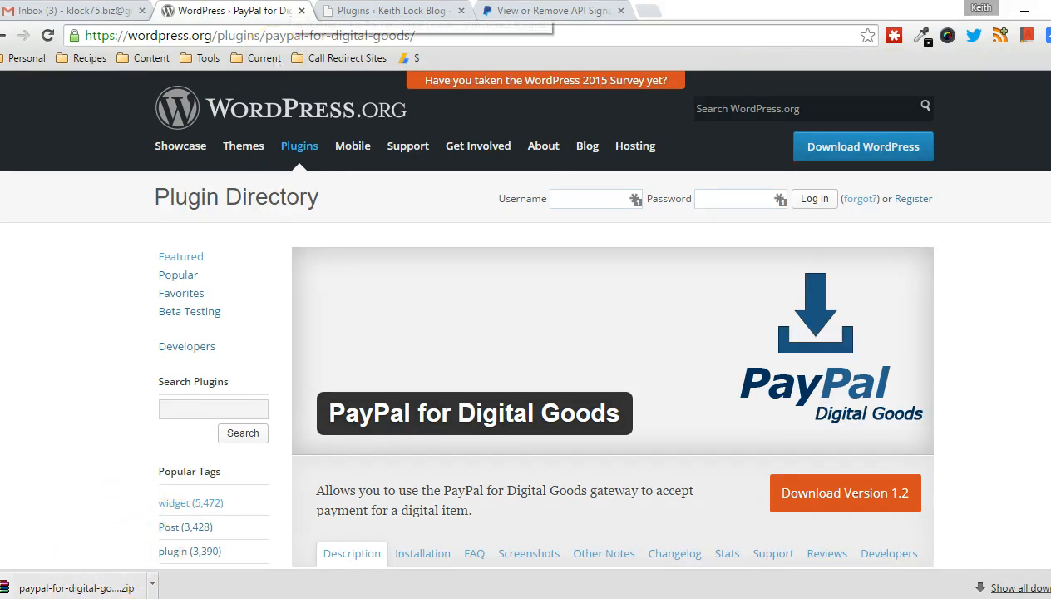
left_click(391, 10)
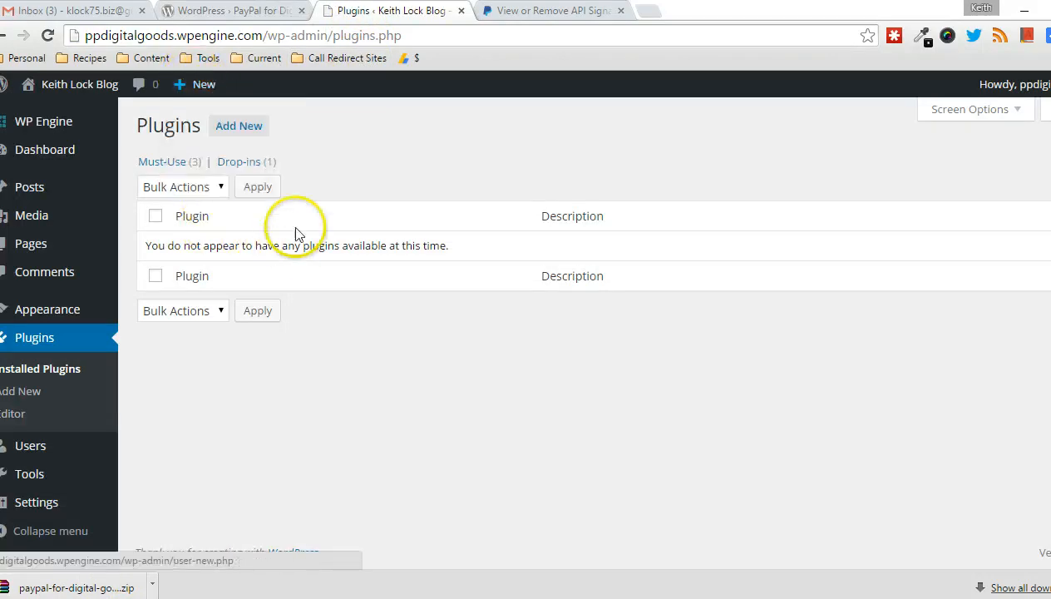
Step: Upload paypal-for-digital-goods.zip via Add New > Upload Plugin and install it
left_click(240, 127)
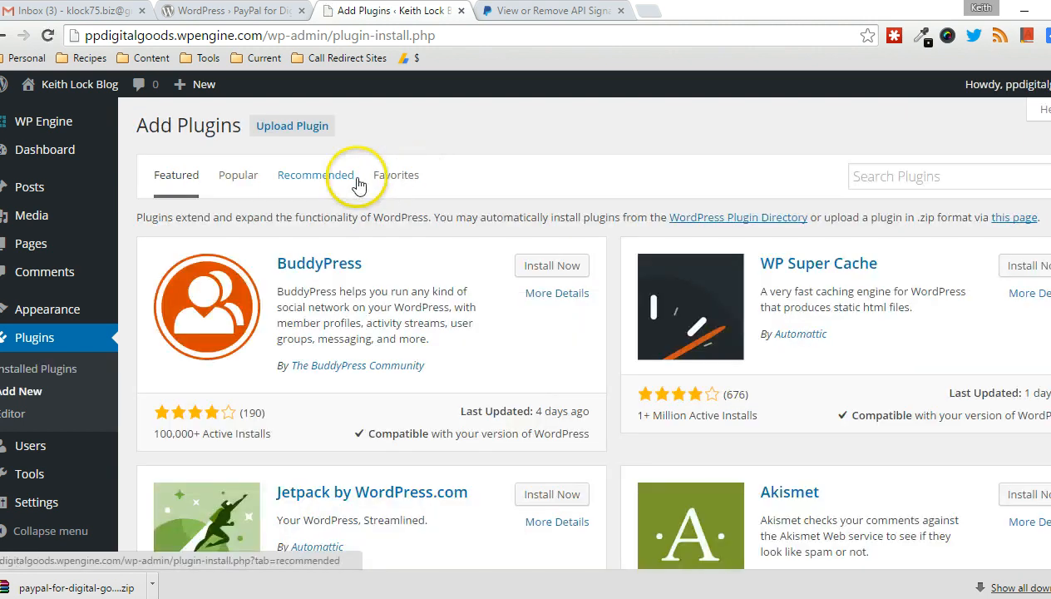
left_click(293, 127)
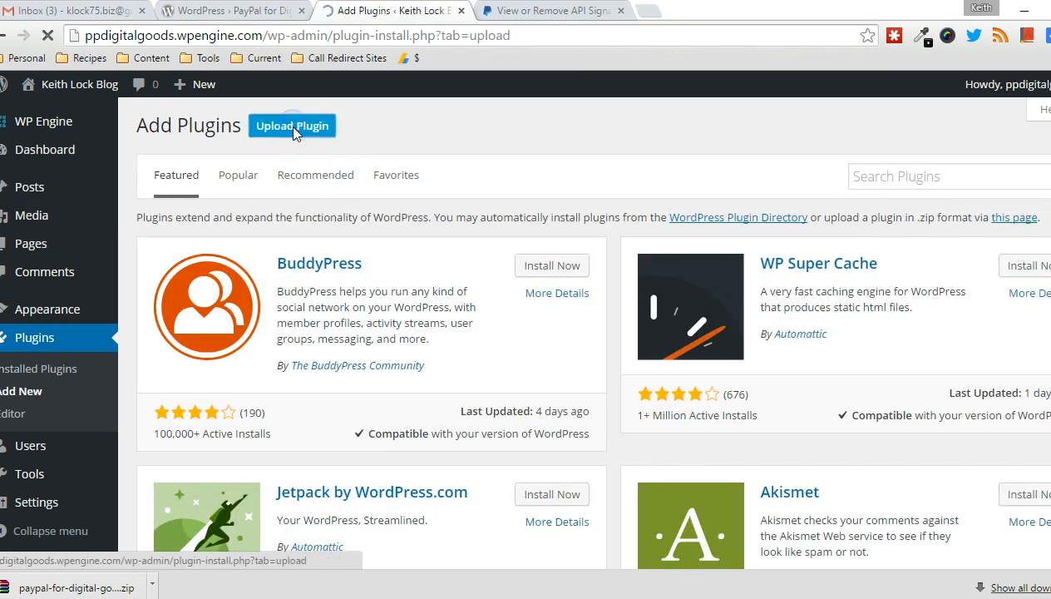
left_click(293, 127)
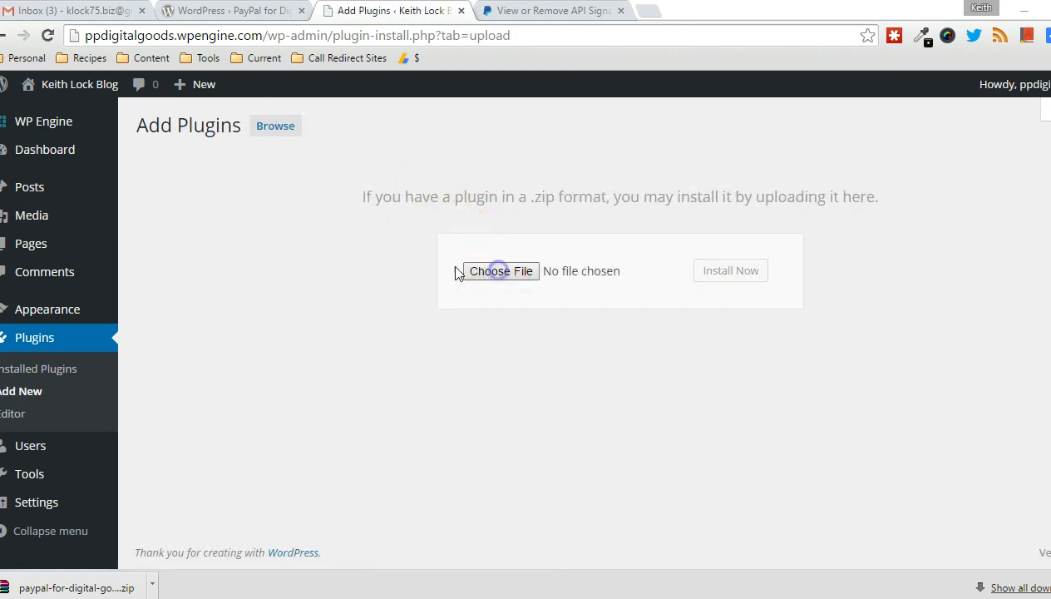
left_click(499, 269)
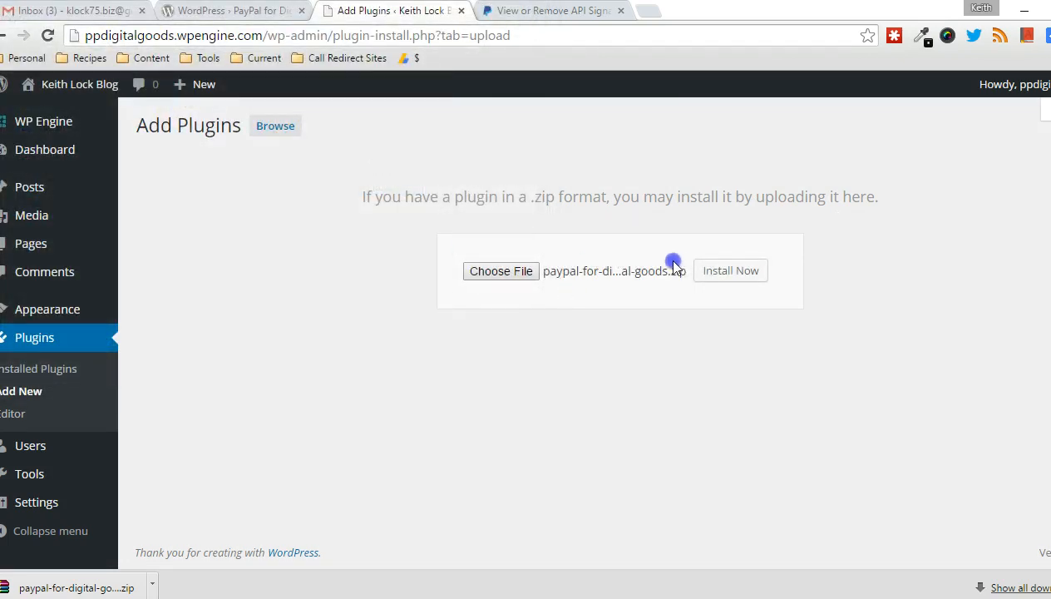
left_click(730, 270)
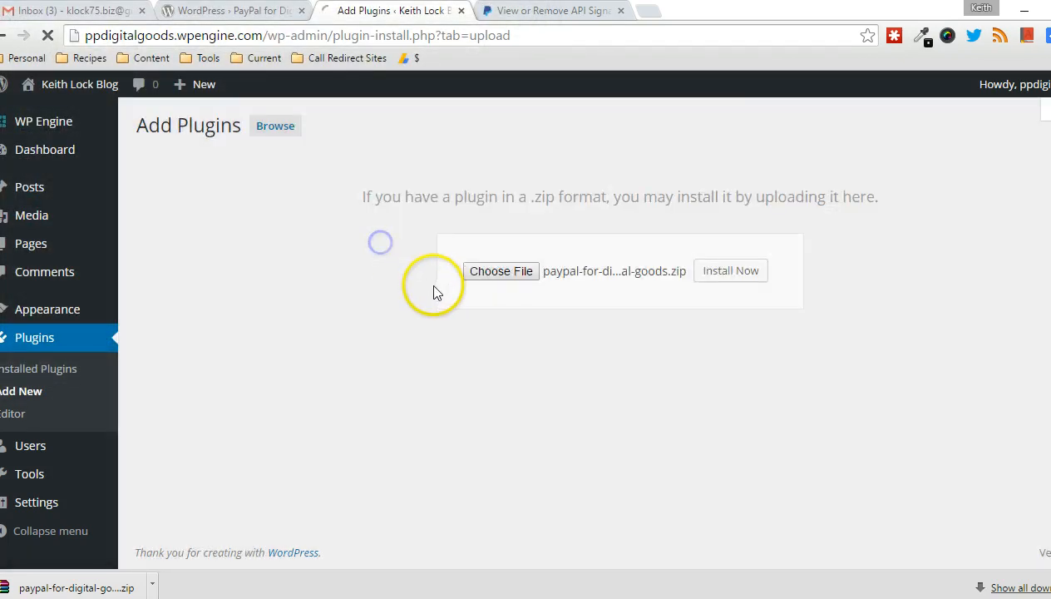
left_click(728, 269)
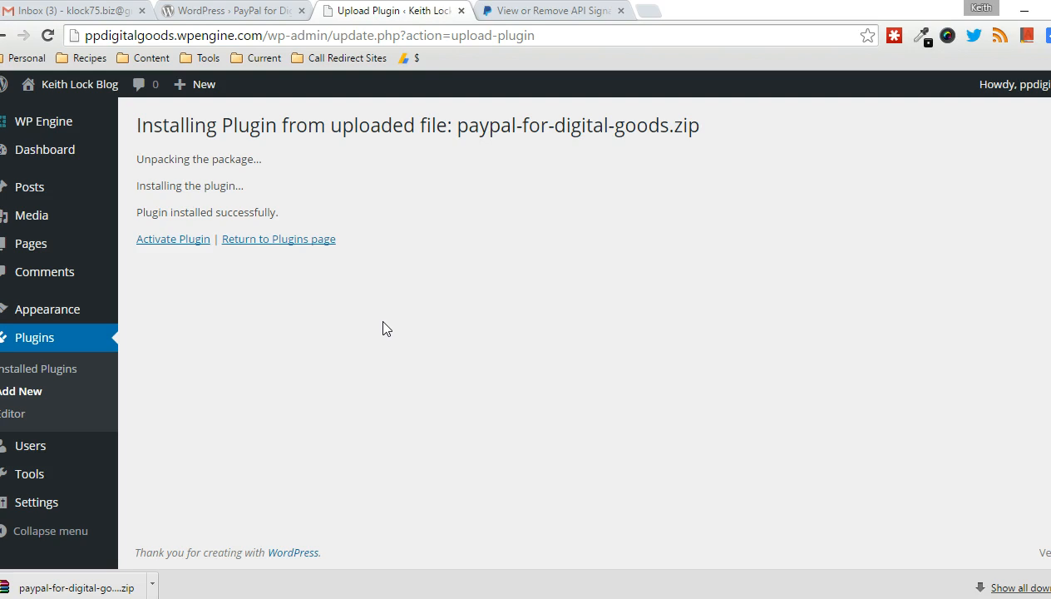
left_click(173, 239)
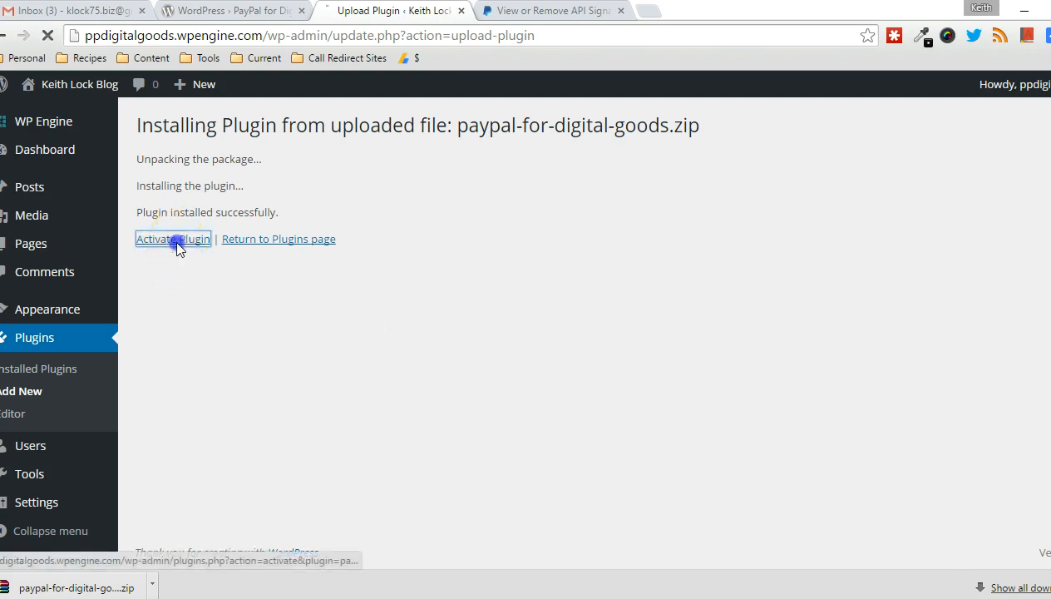
Step: Activate PayPal for Digital Goods and go to its settings page with credentials fields
left_click(173, 239)
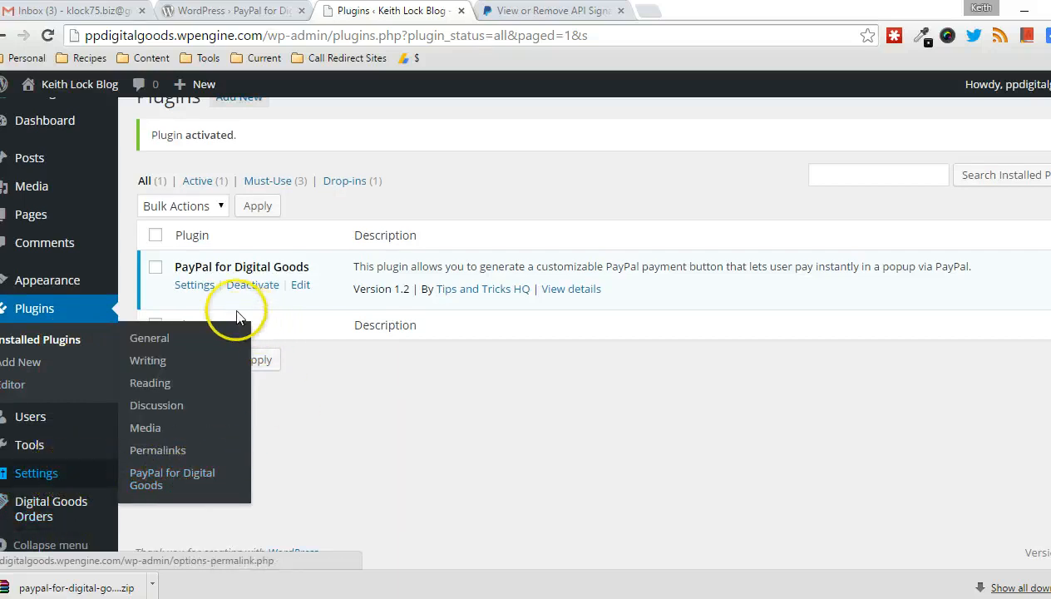
left_click(193, 284)
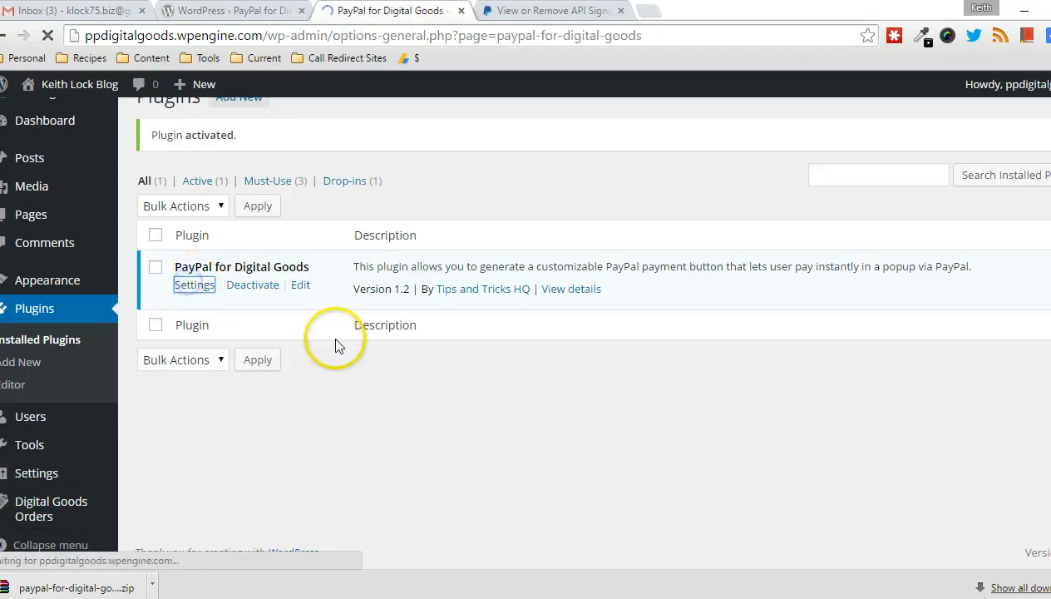
left_click(193, 285)
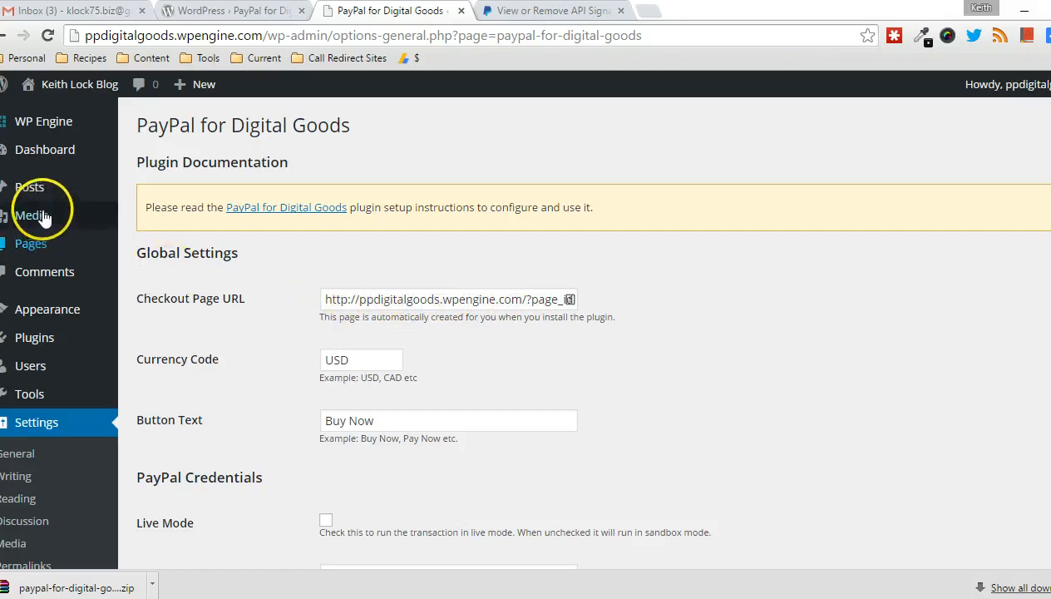
mouse_move(249, 299)
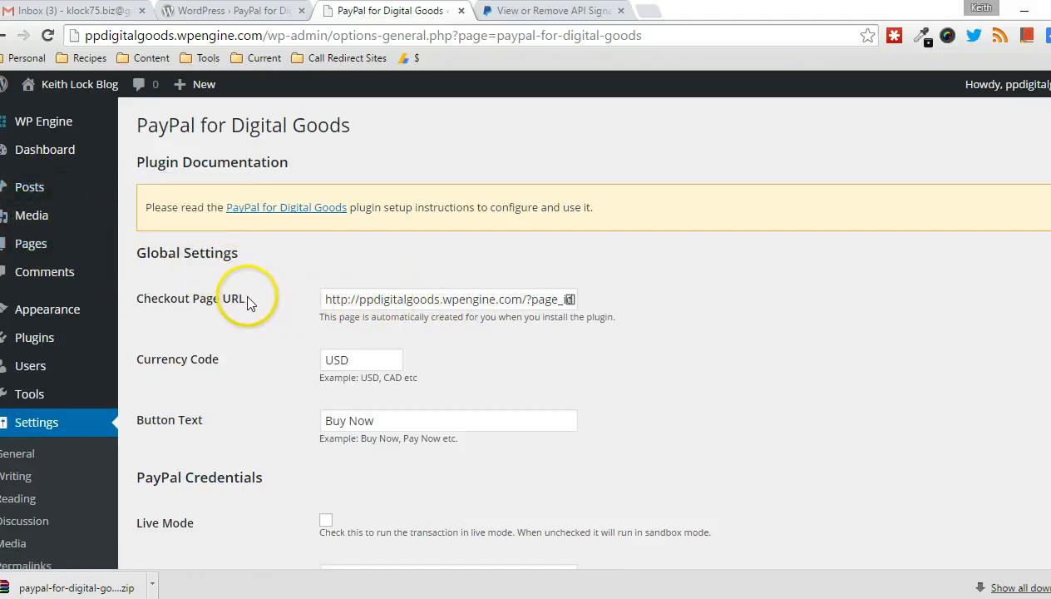
Step: Turn on Live Mode in the plugin settings, checking the PayPal API signature alongside
scroll("down", 3)
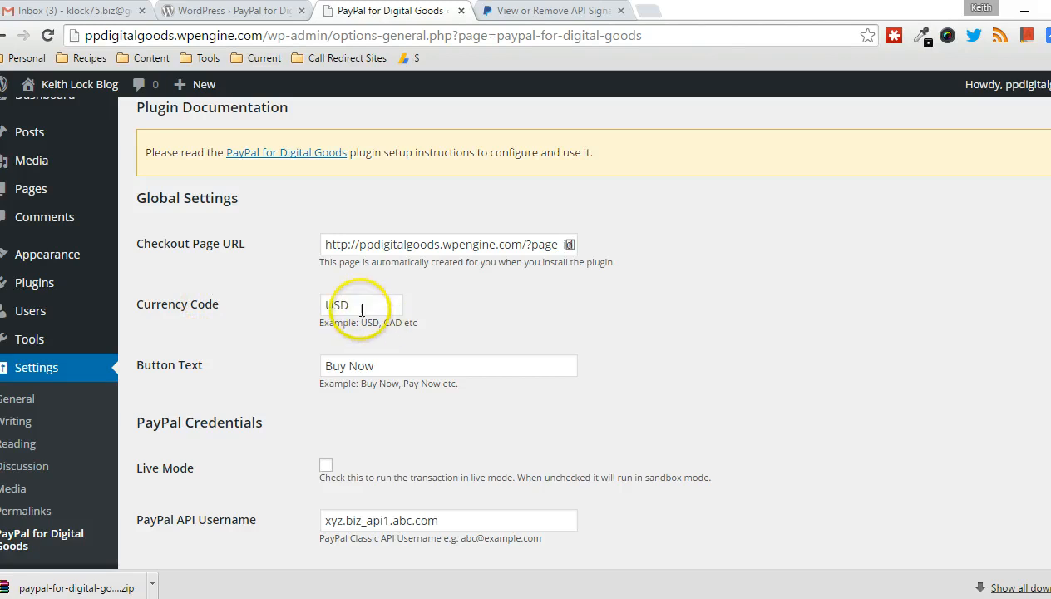
scroll("down", 3)
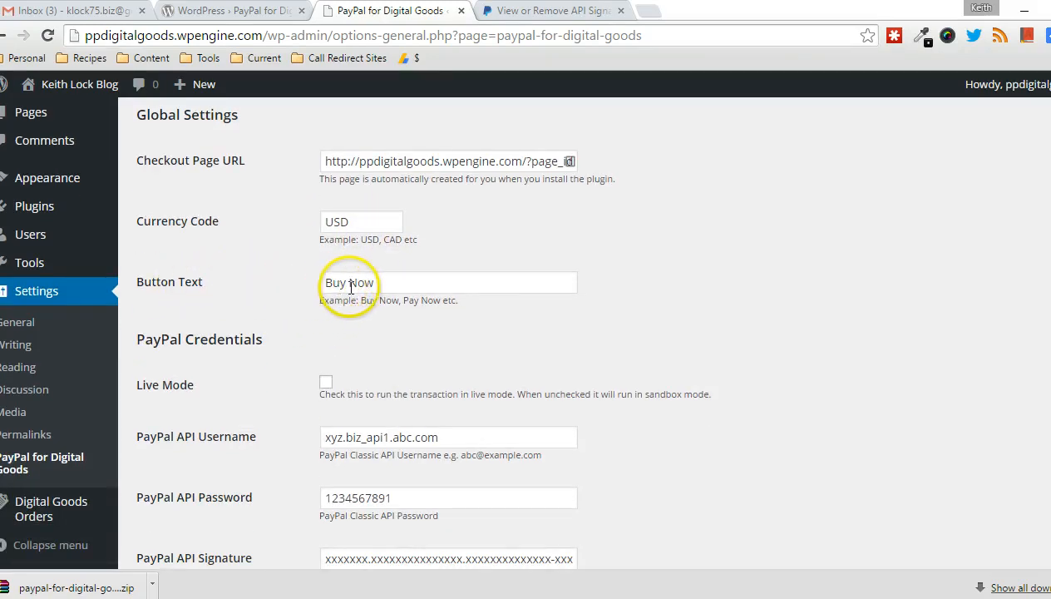
scroll("down", 3)
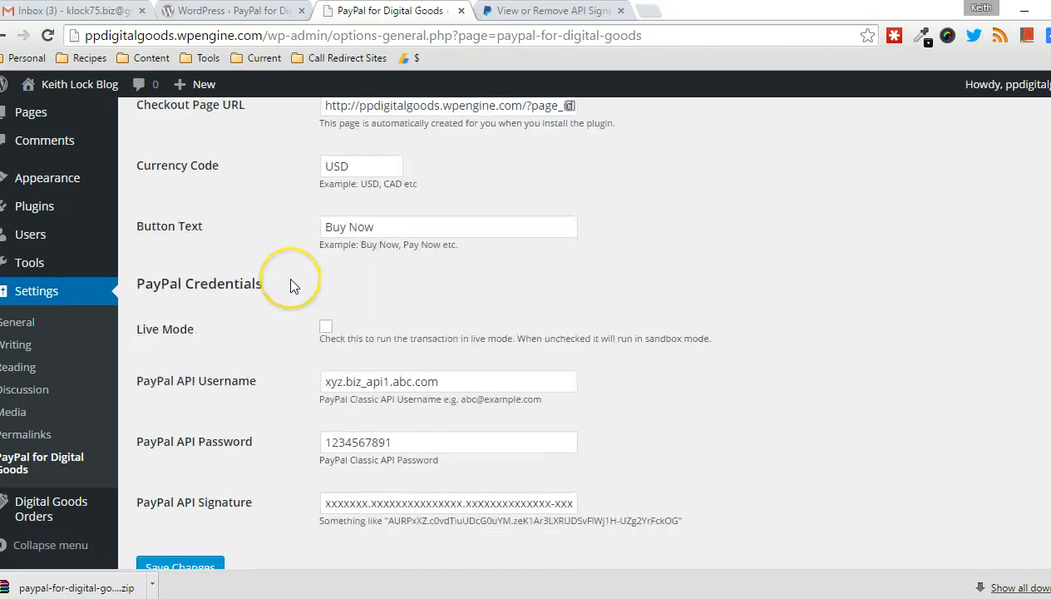
scroll("down", 3)
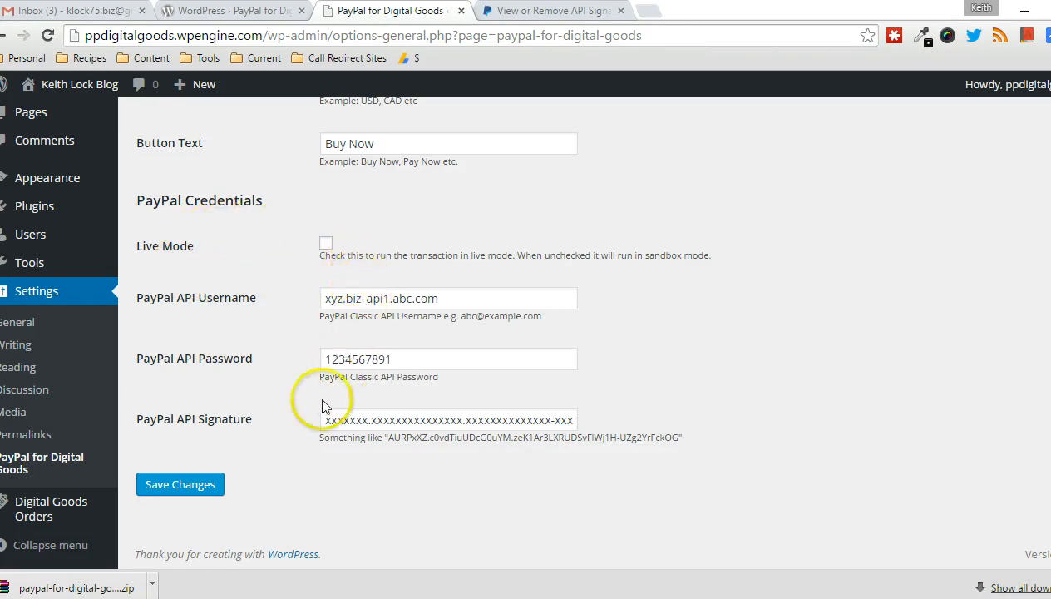
mouse_move(406, 280)
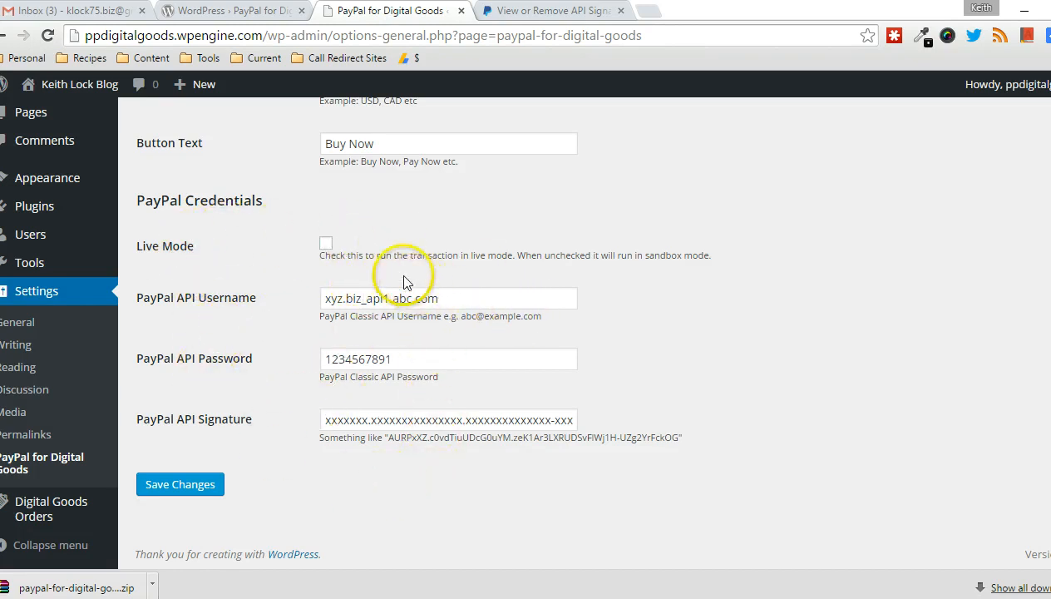
left_click(326, 243)
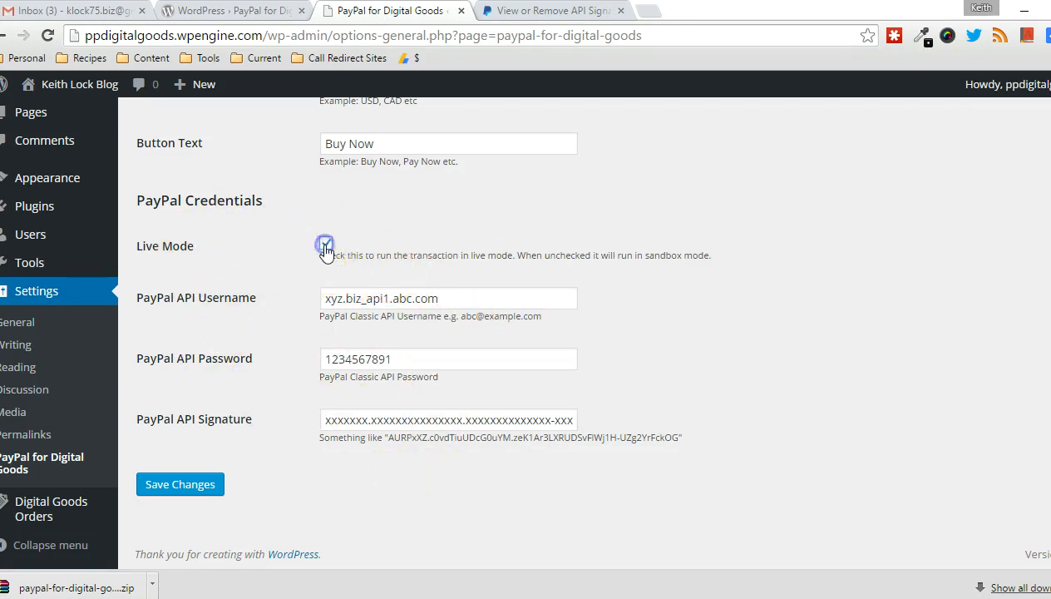
left_click(326, 243)
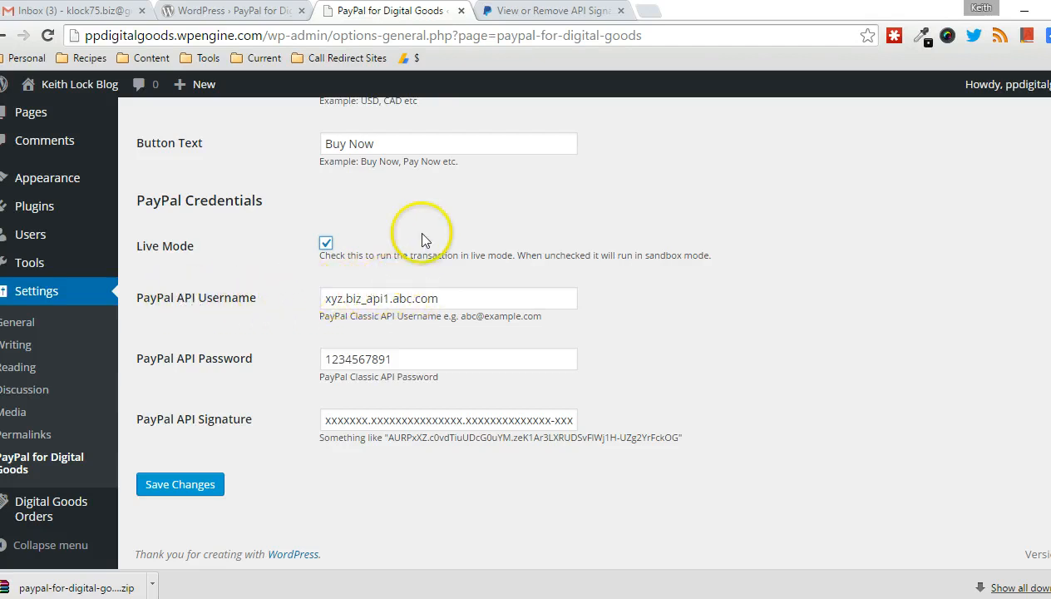
left_click(550, 10)
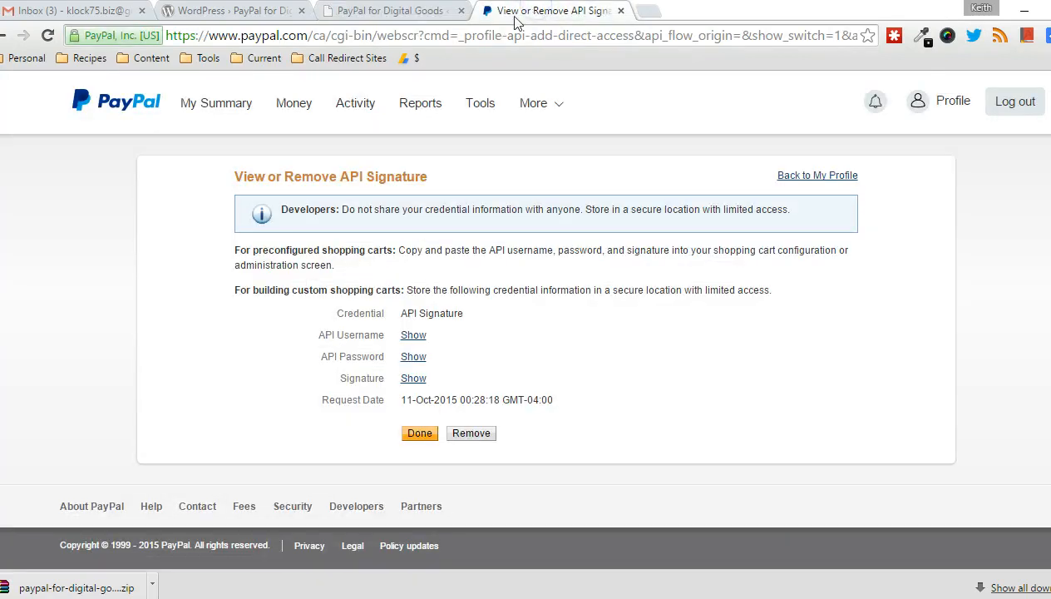
left_click(390, 10)
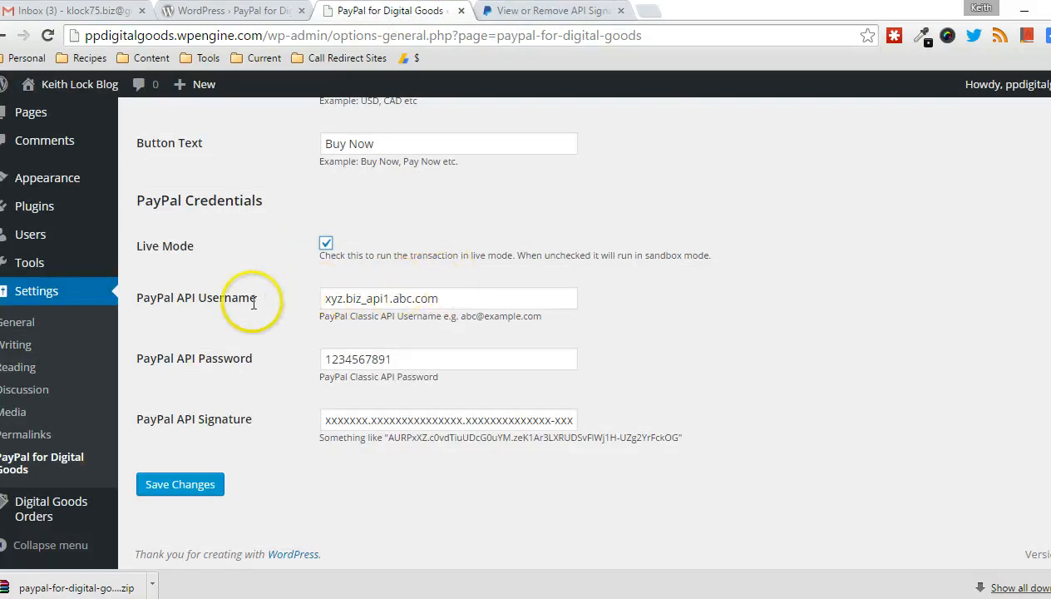
mouse_move(256, 347)
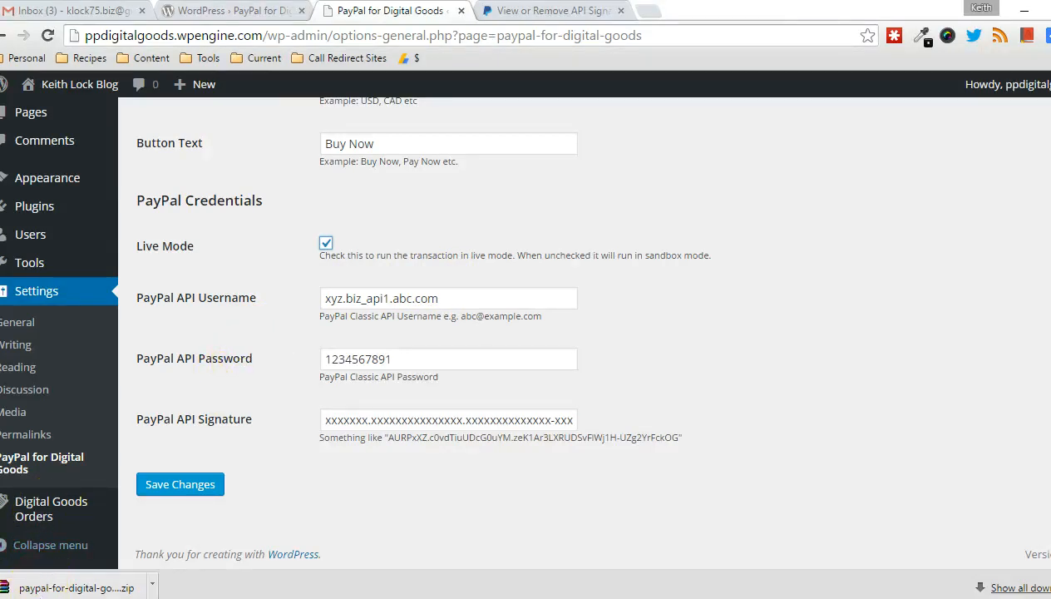
Step: Save the plugin settings and go to the Pages list showing Checkout and Sample Page
left_click(180, 483)
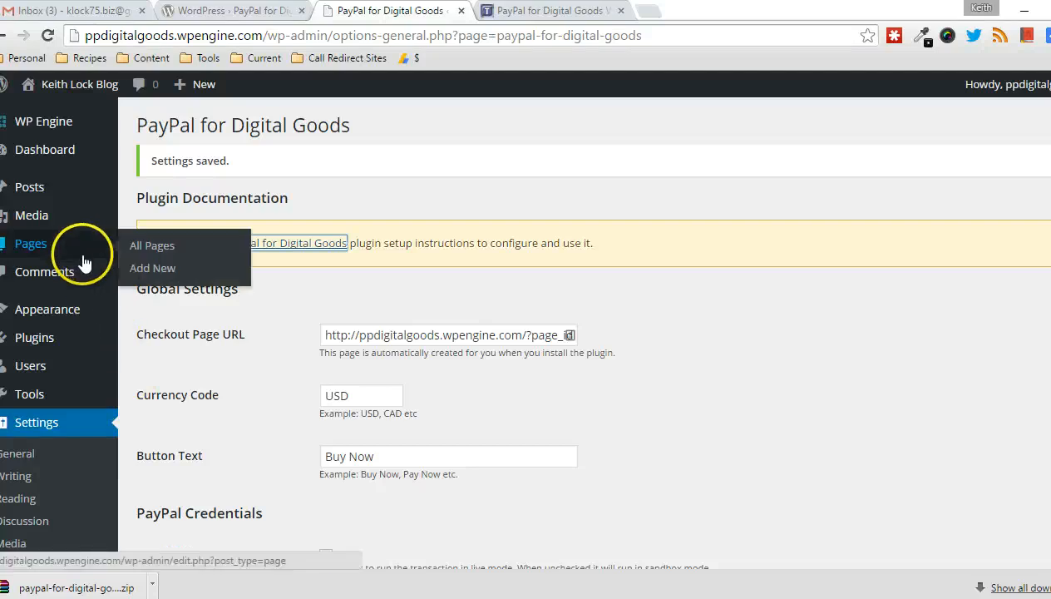
mouse_move(97, 252)
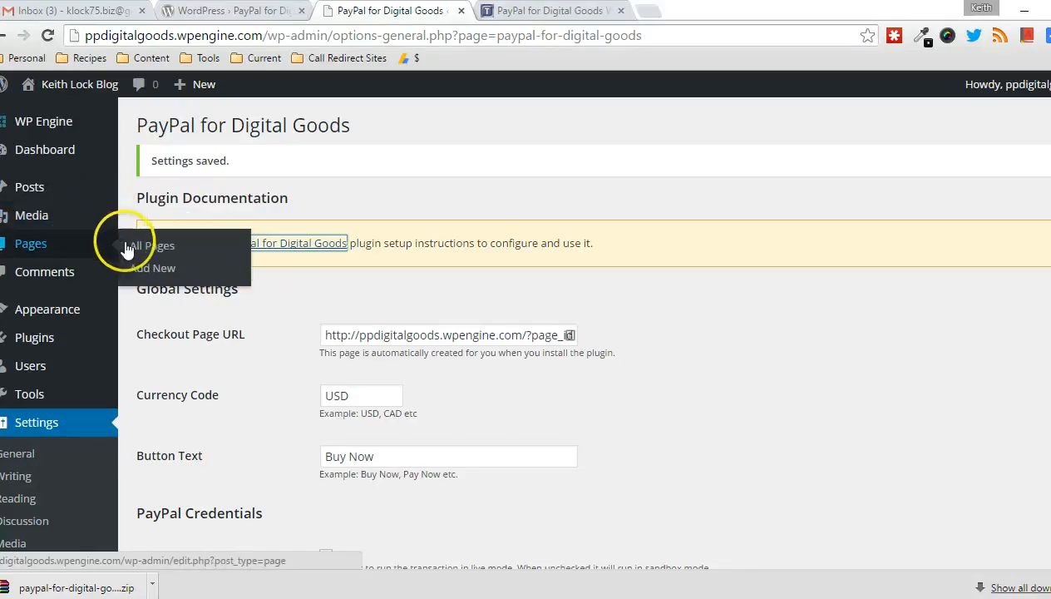
left_click(151, 246)
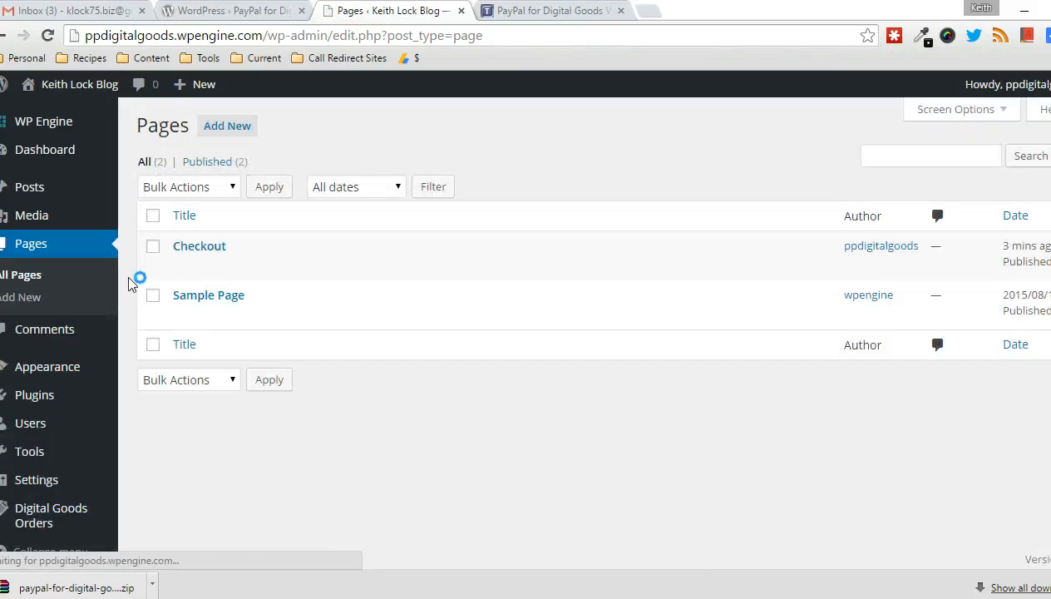
left_click(20, 296)
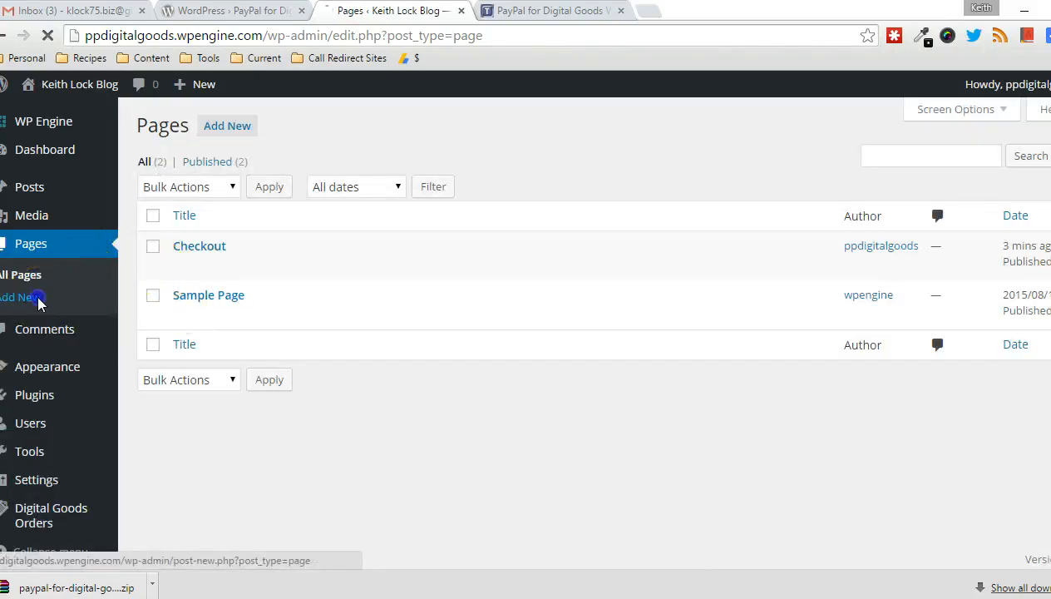
Step: Create a page titled 'Digital Goods Plugin' with a PayPal selling sentence and publish it
left_click(21, 296)
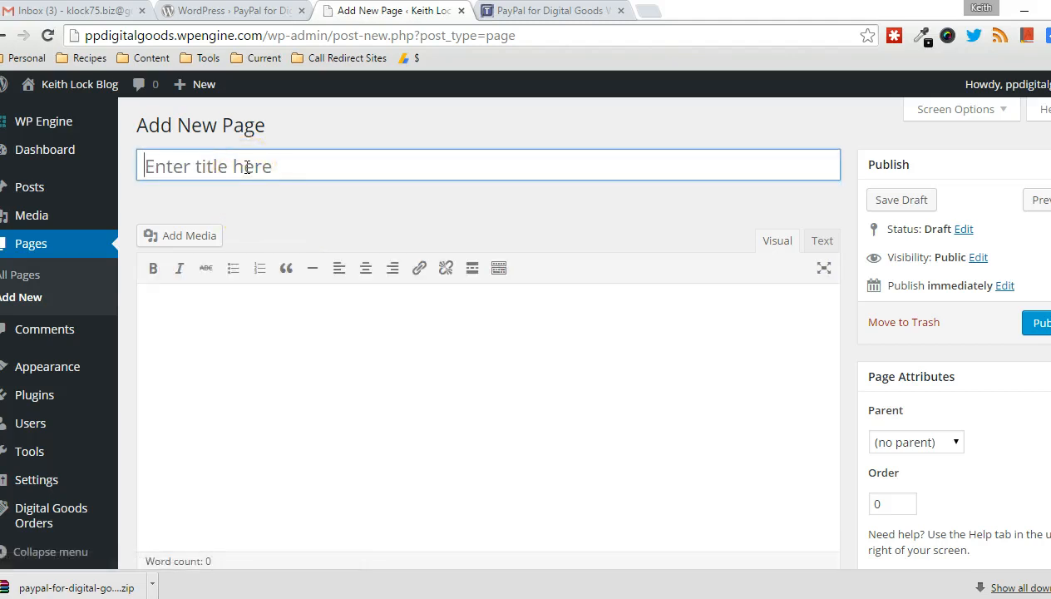
type("Di")
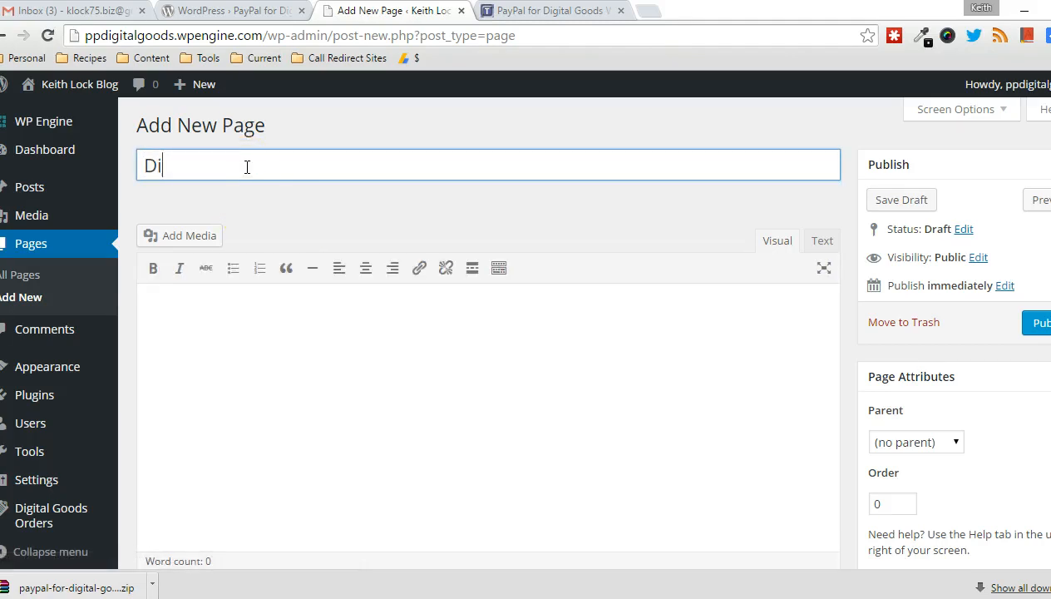
type("gital")
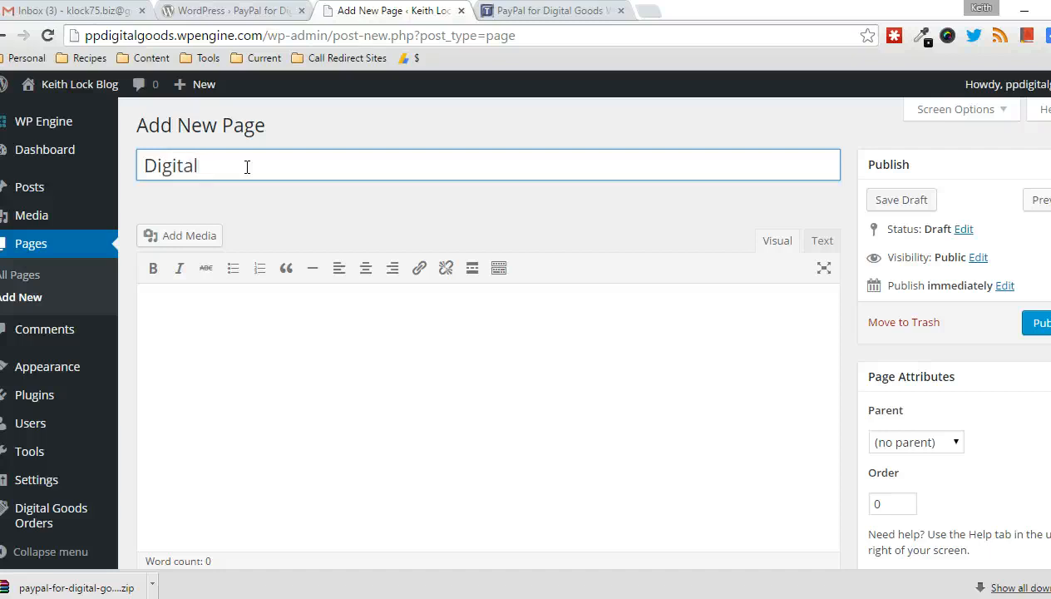
type("Goods Plugin")
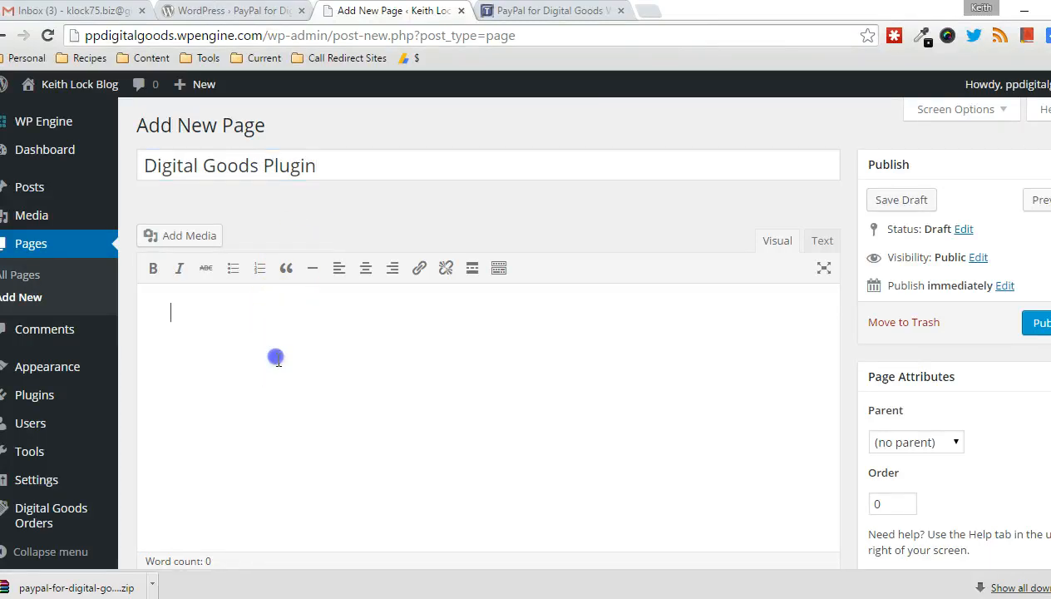
left_click(901, 199)
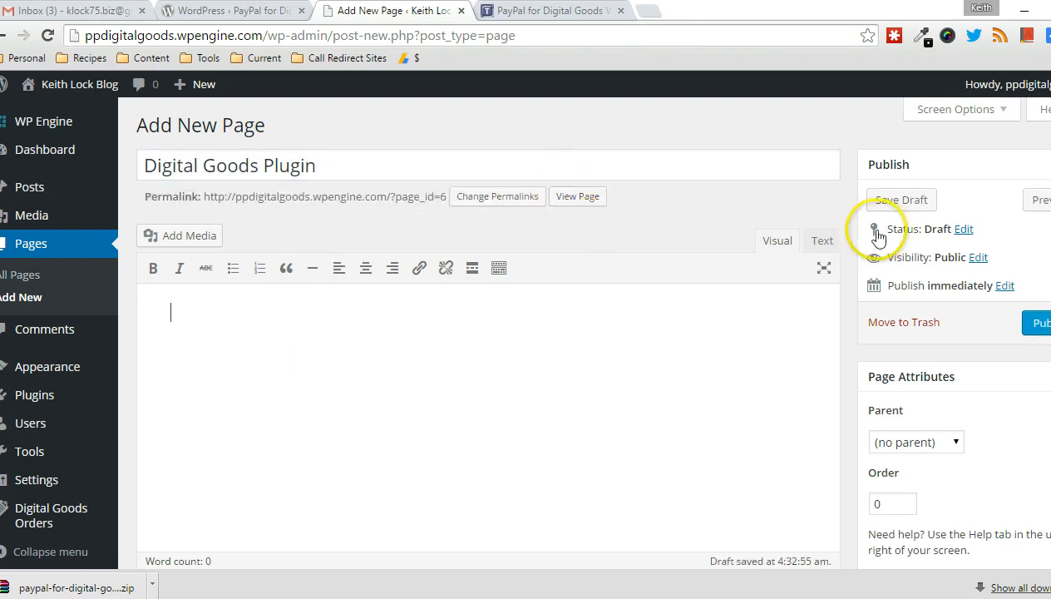
left_click(822, 239)
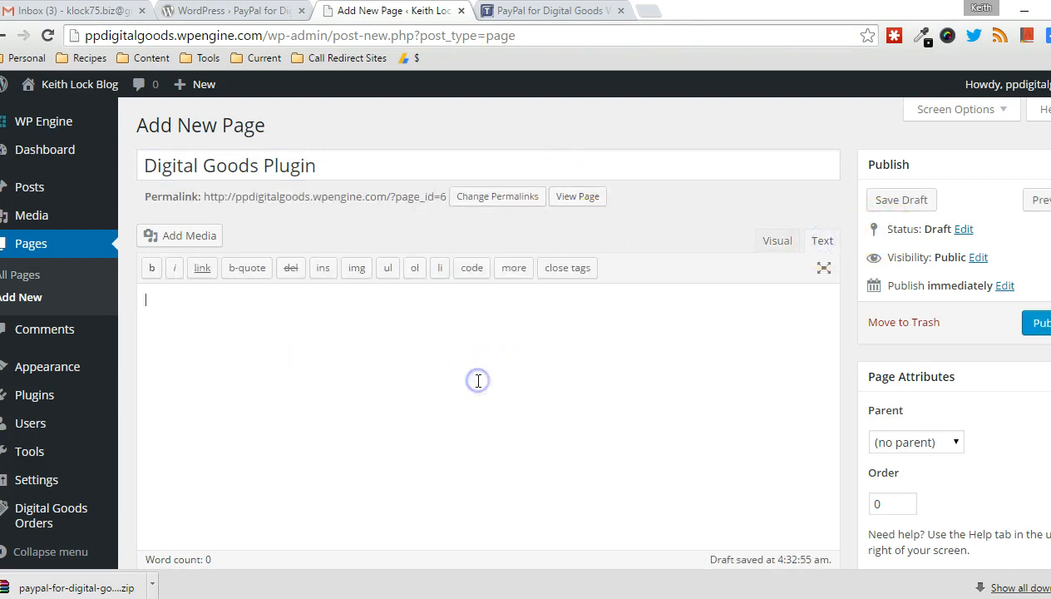
type("This")
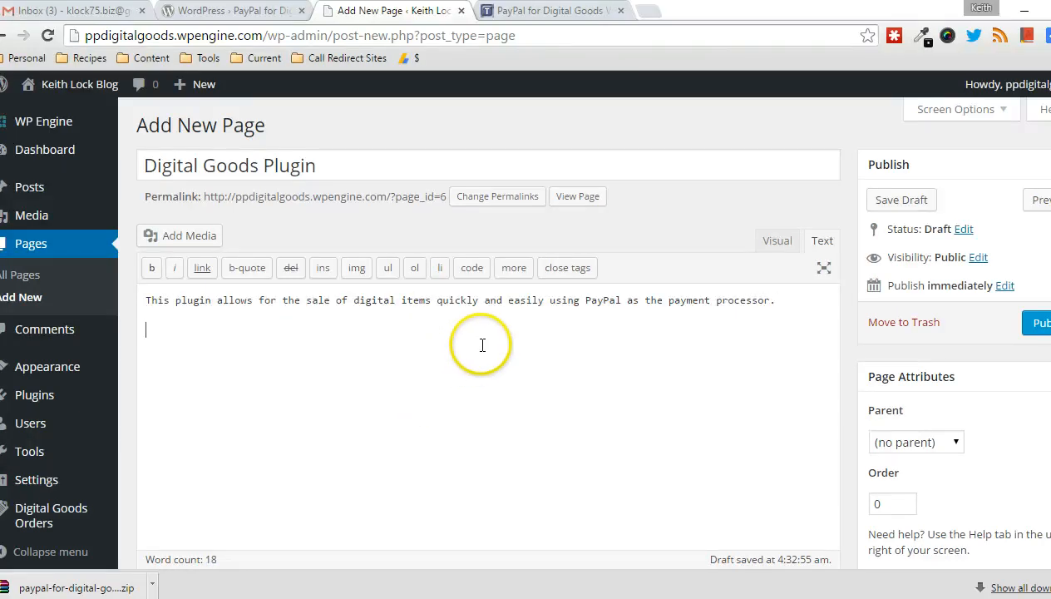
mouse_move(369, 406)
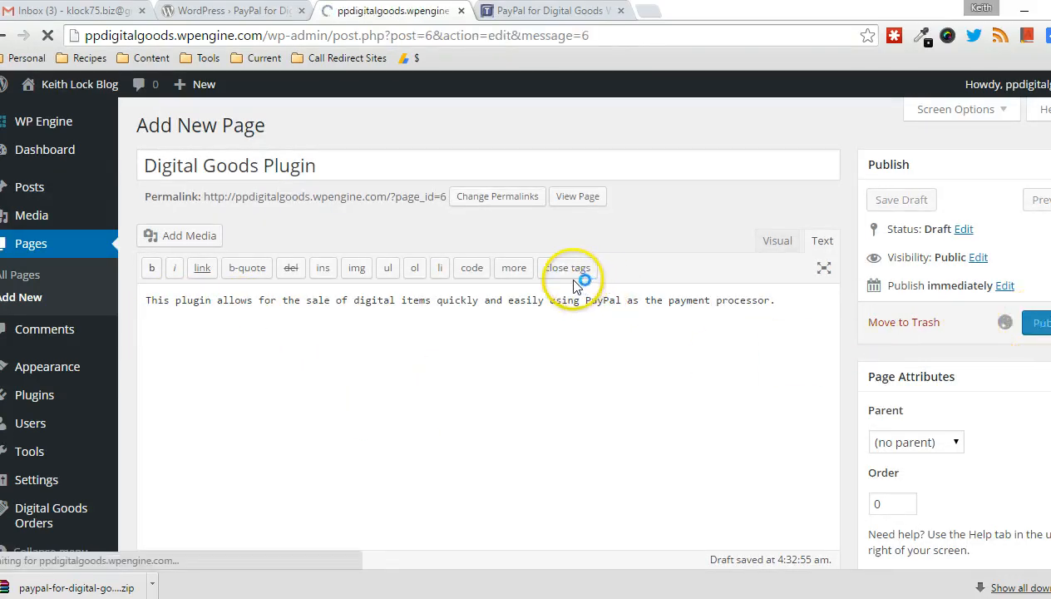
left_click(1041, 323)
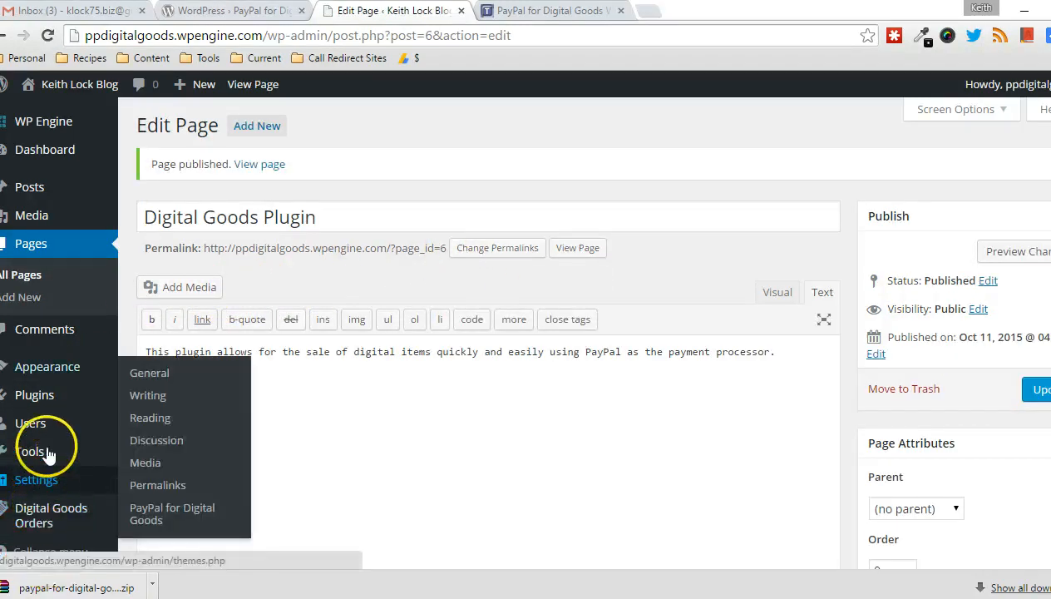
Step: Copy the Buy button shortcode from the Tips and Tricks HQ page and return to WordPress
left_click(549, 10)
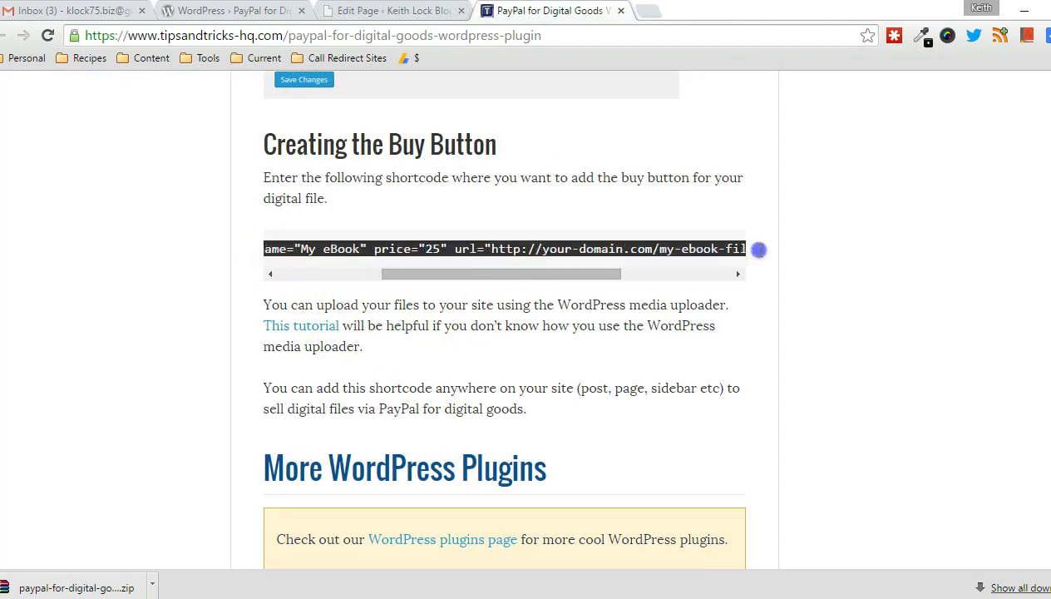
right_click(707, 250)
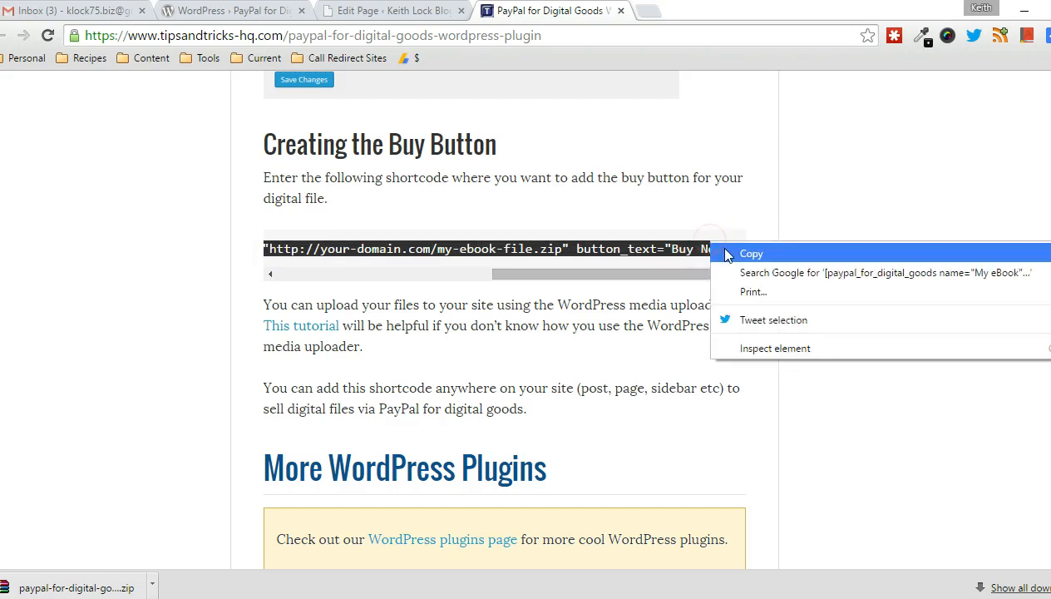
left_click(391, 10)
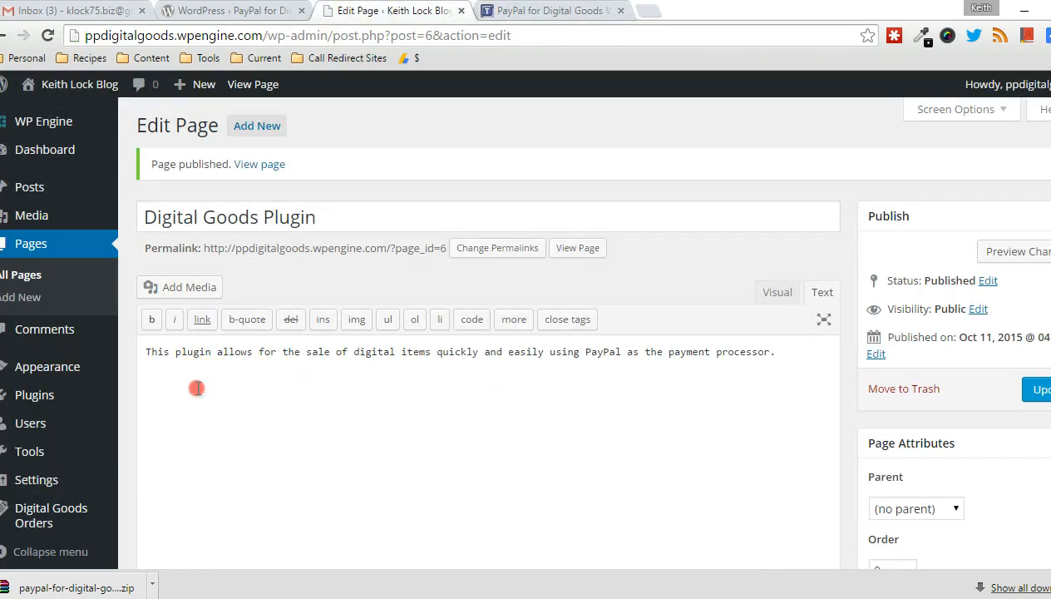
Step: Paste the paypal_for_digital_goods shortcode and rename the product to "PP plugin"
type("[paypal_for_digital_goods name=\"My eBook\" price=\"25\" url=\"http://your-domain.com/my-ebook-file.zip\" button_text=\"Buy Now\"]")
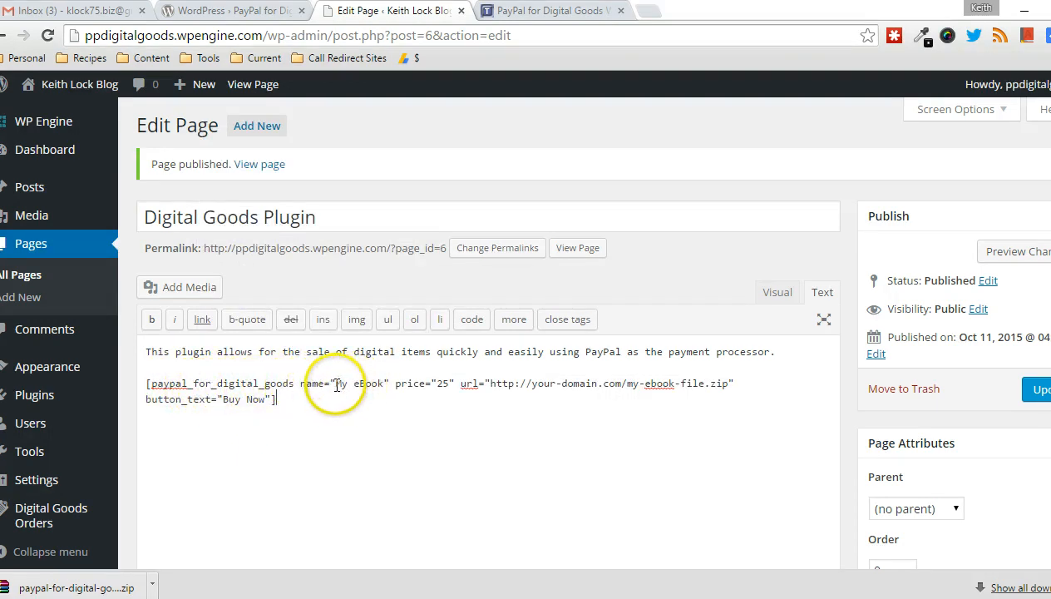
double_click(359, 383)
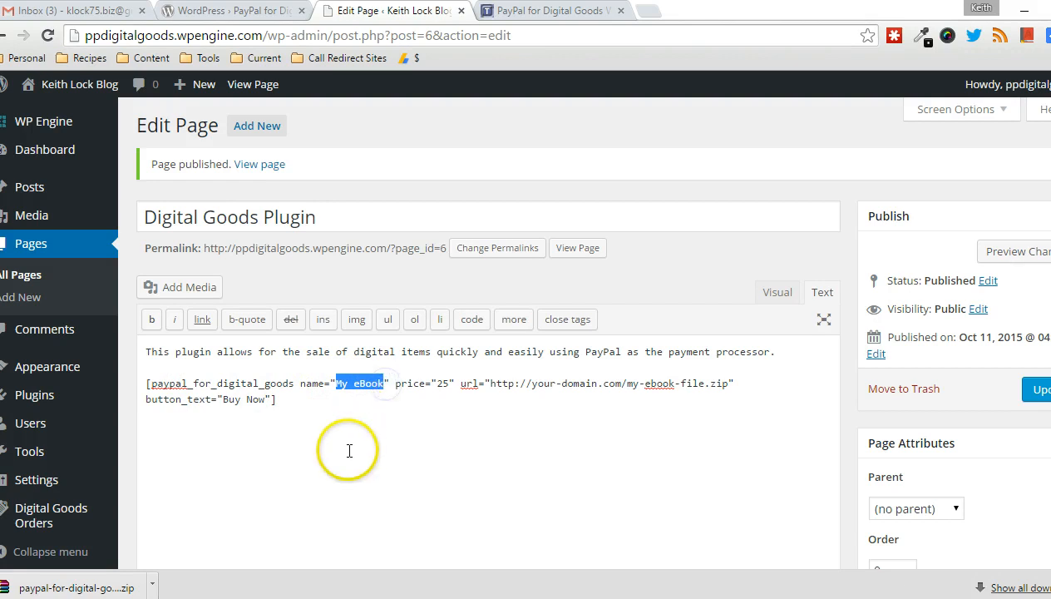
type("PP")
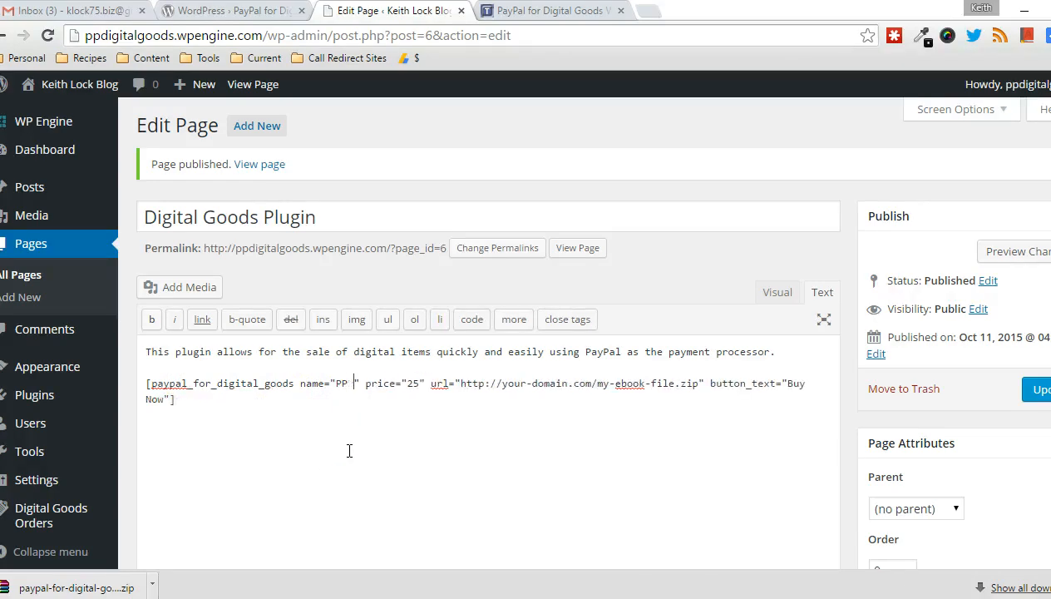
type("plugin")
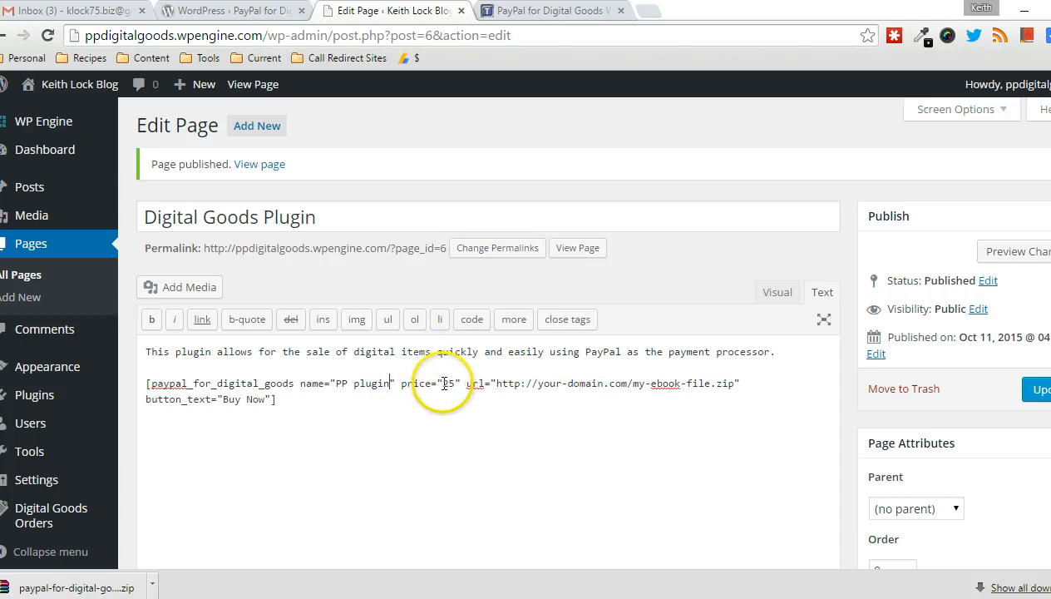
Step: Set the shortcode price to 1 and select the placeholder url value
double_click(449, 382)
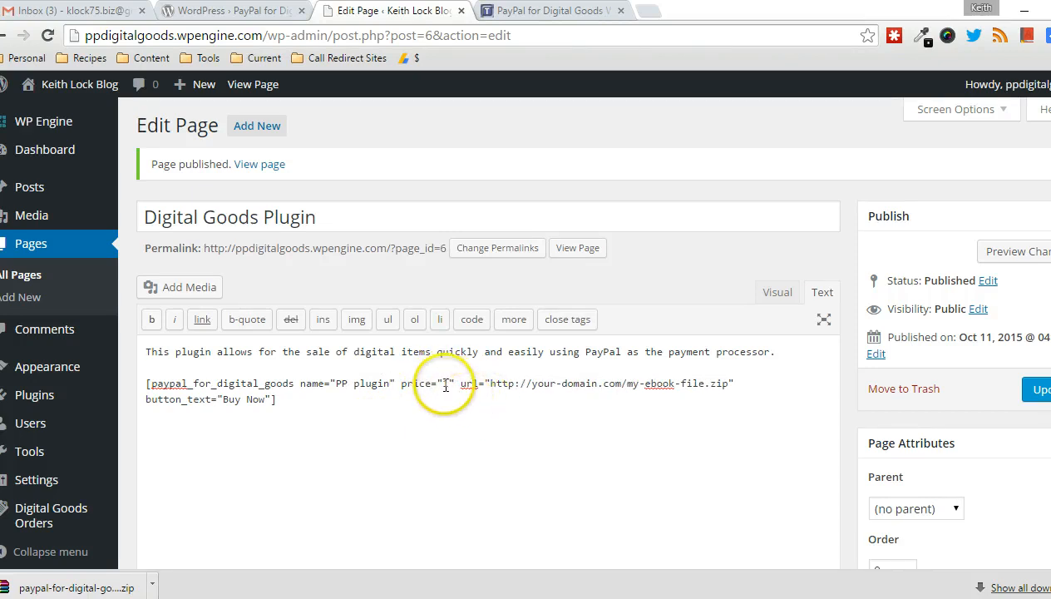
type("1")
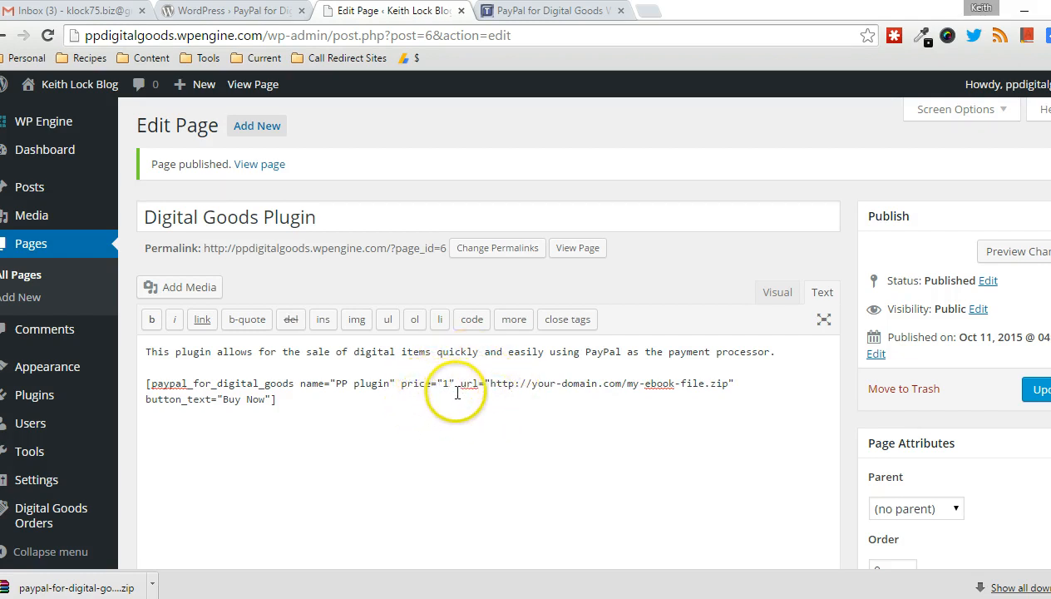
mouse_move(37, 479)
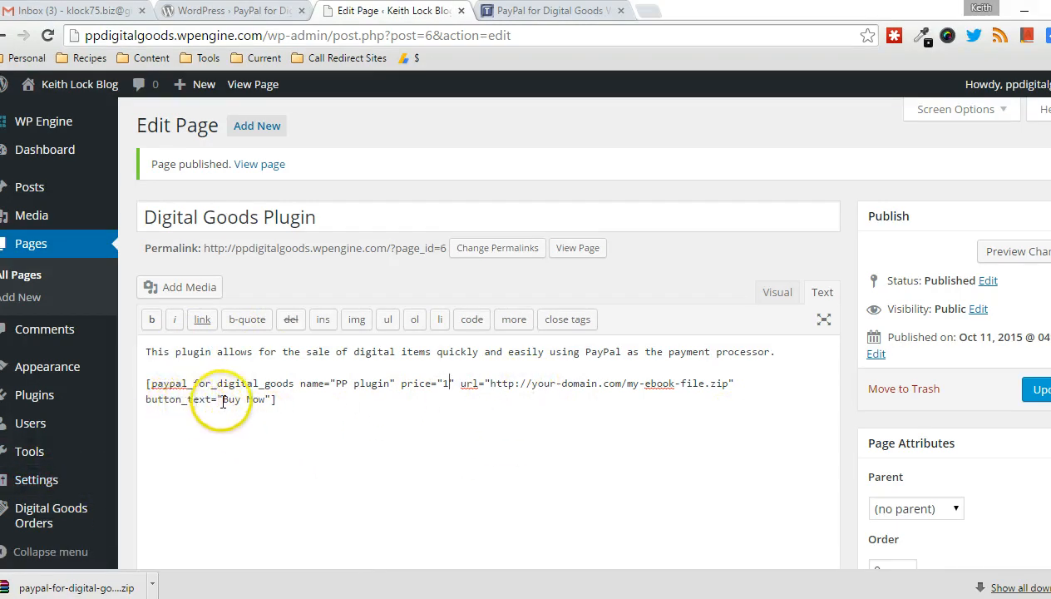
double_click(243, 400)
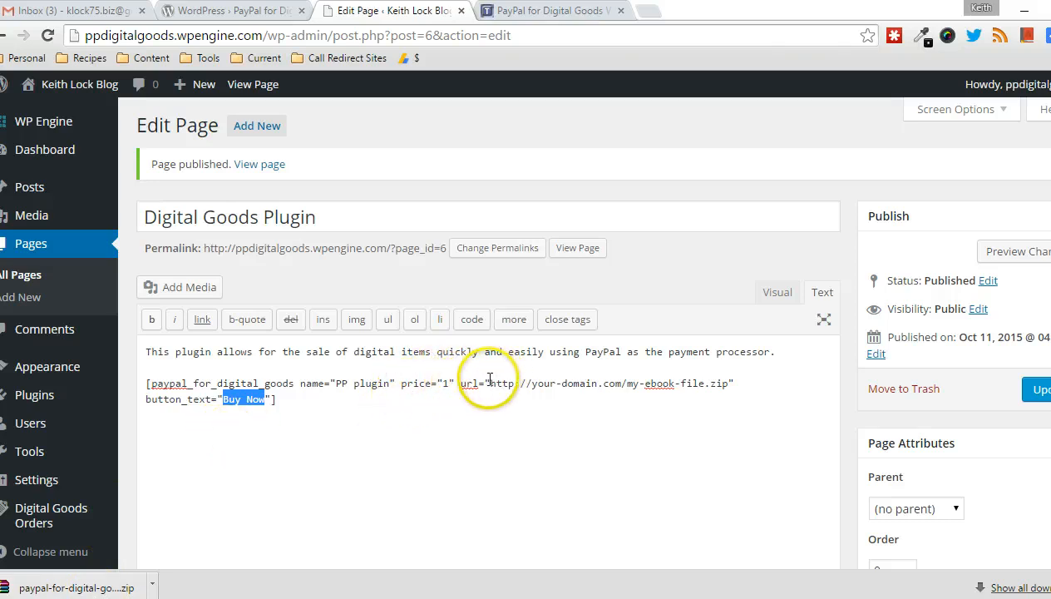
left_click_drag(491, 382, 715, 382)
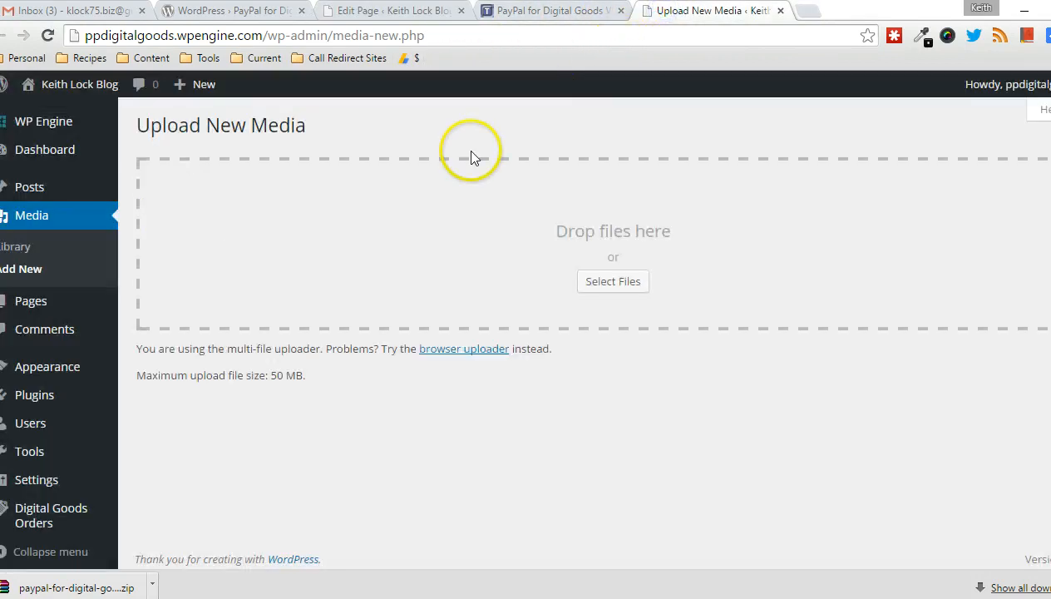
Step: Upload the paypal-for-digital-goods zip to the media library and view its details
left_click(612, 281)
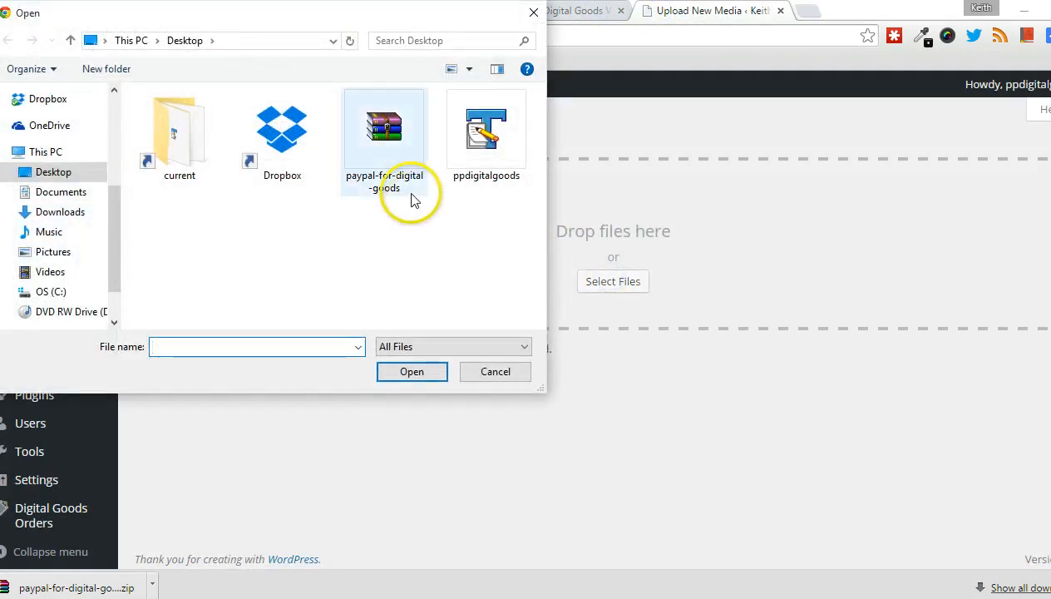
mouse_move(380, 125)
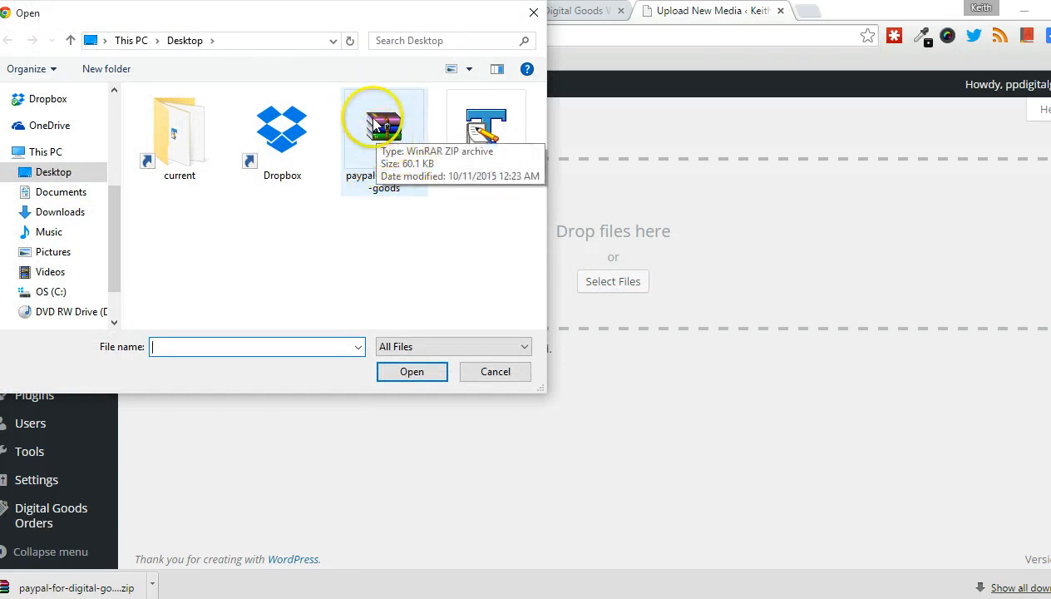
left_click(384, 130)
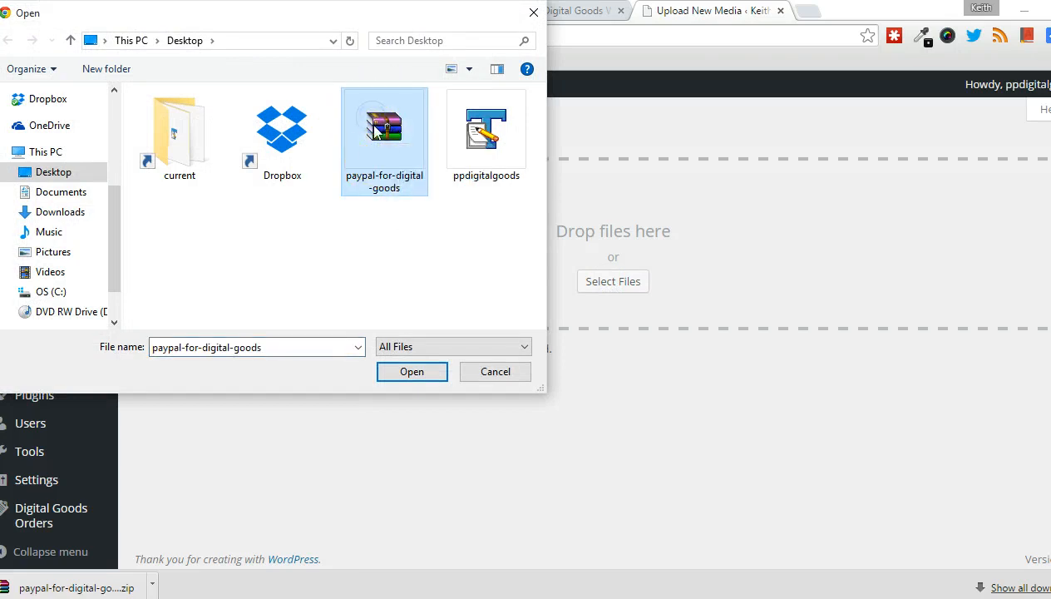
left_click(412, 373)
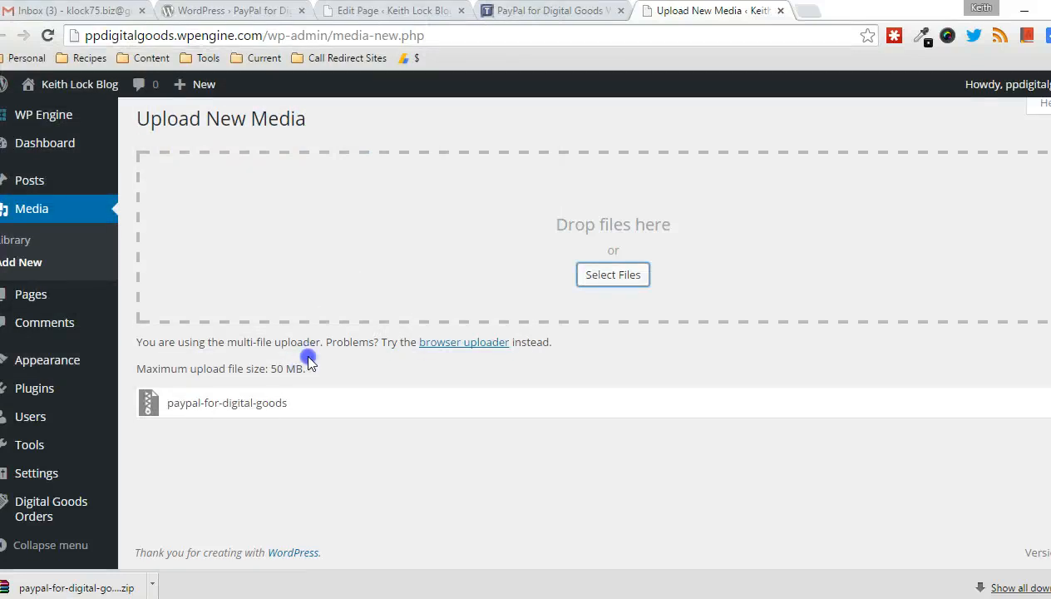
mouse_move(308, 356)
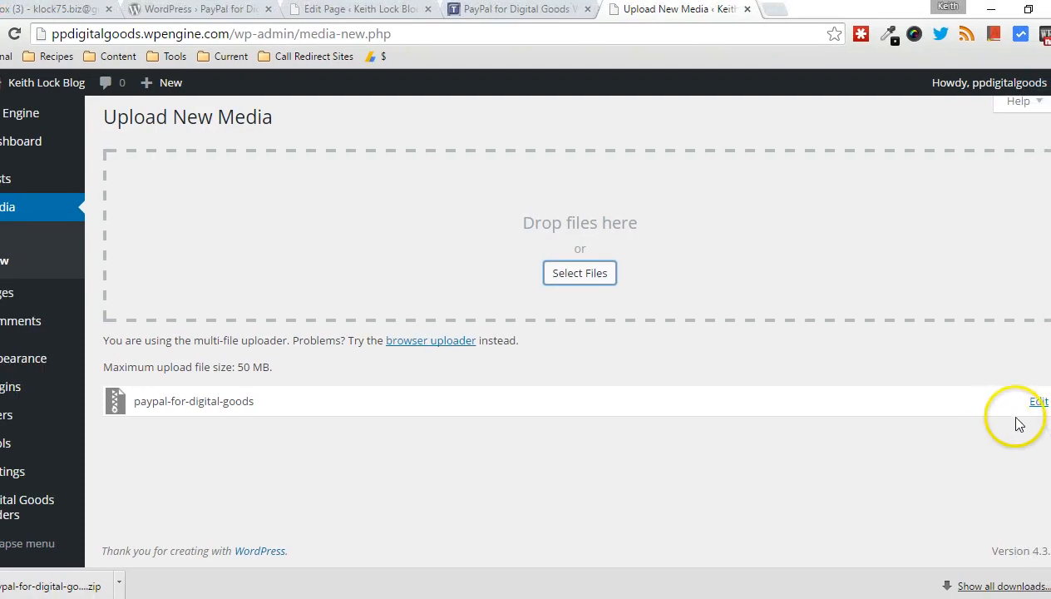
left_click(1038, 400)
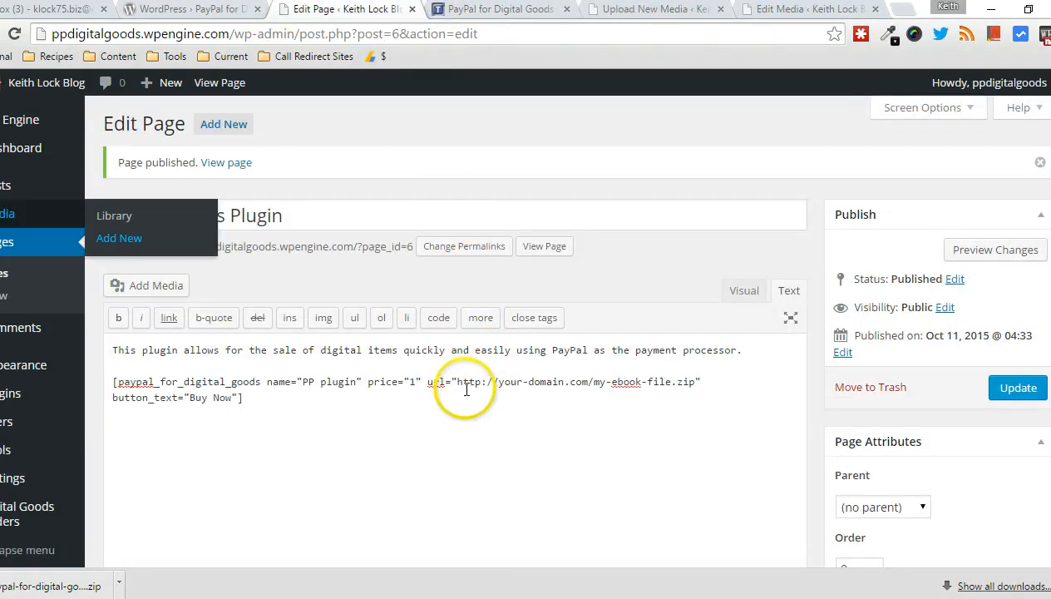
Step: Point the shortcode url to the uploaded paypal-for-digital-goods zip, update the page and view it
left_click_drag(459, 381, 697, 381)
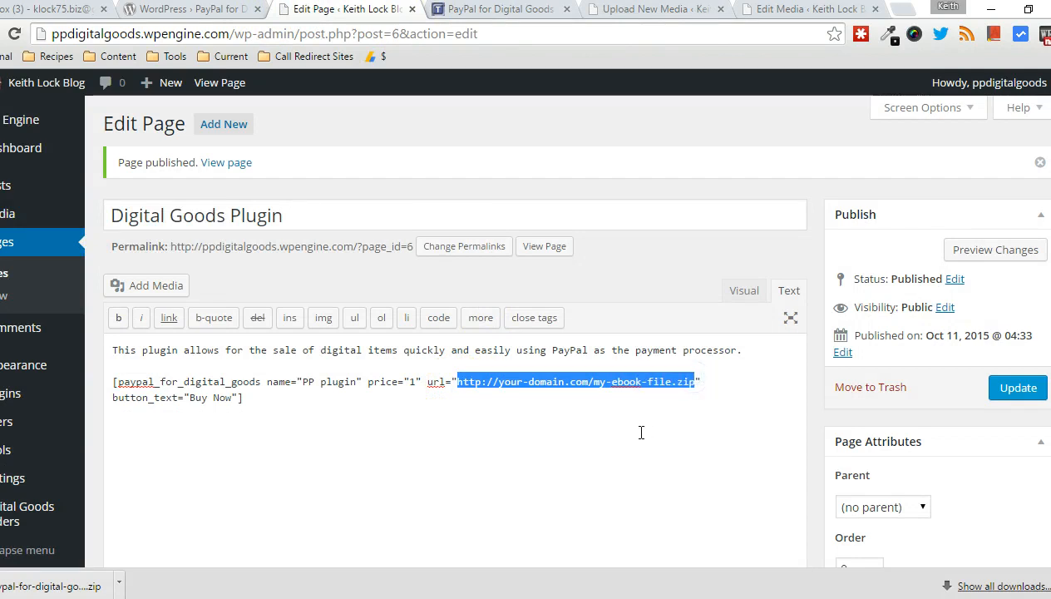
type("http://ppdigitalgoods.wpengine.com/wp-content/uploads/2015/10/paypal-for-digital-goods.zip")
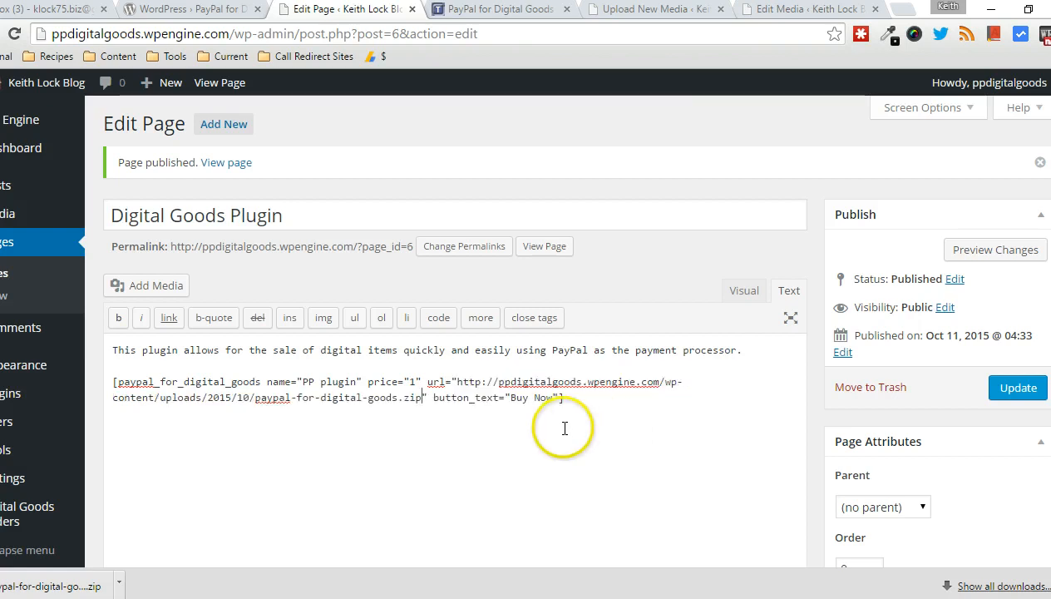
mouse_move(1018, 388)
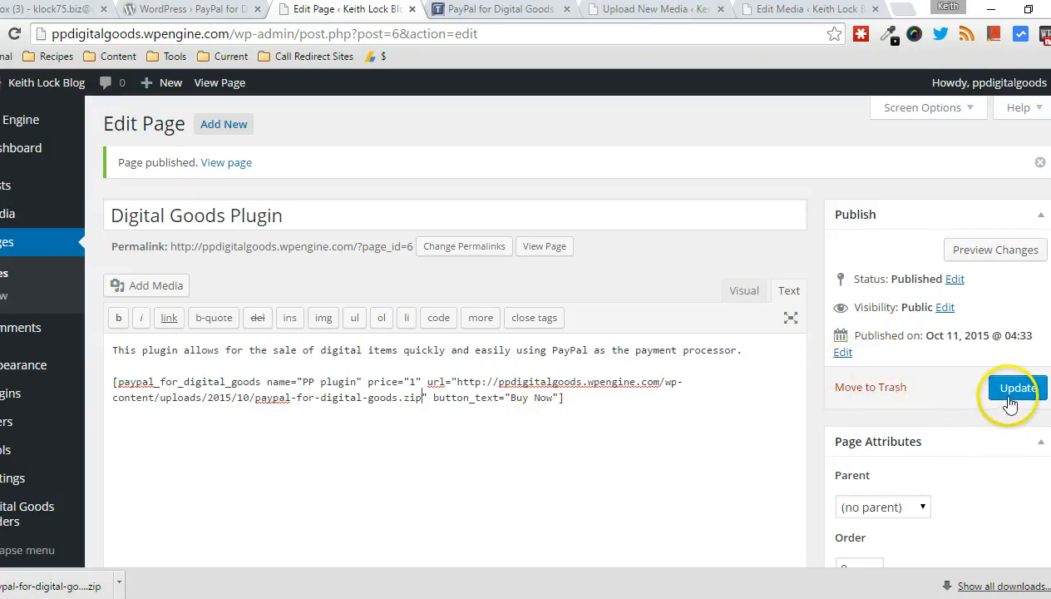
left_click(1018, 388)
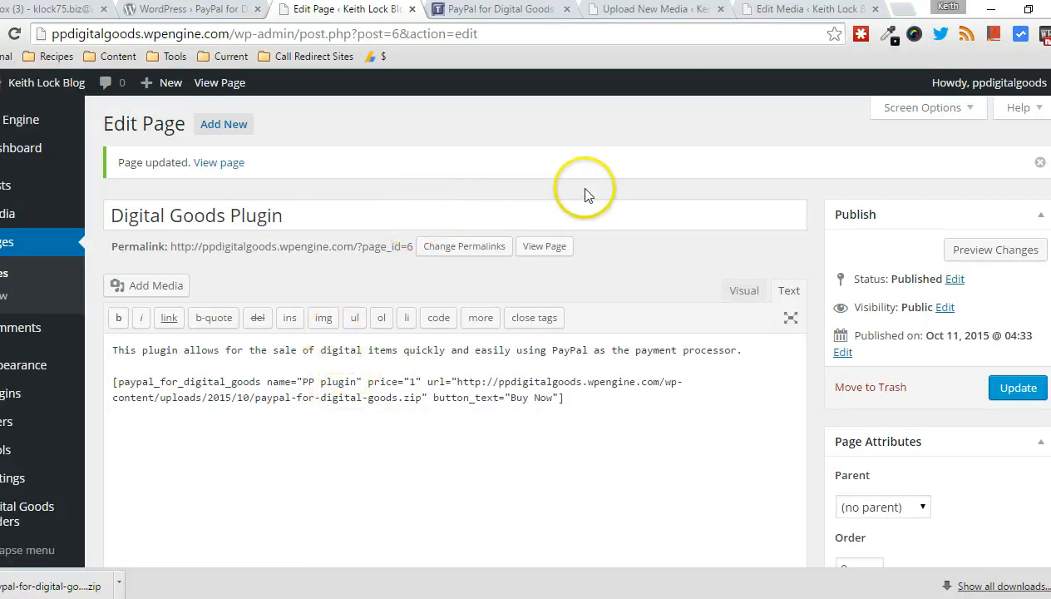
left_click(220, 163)
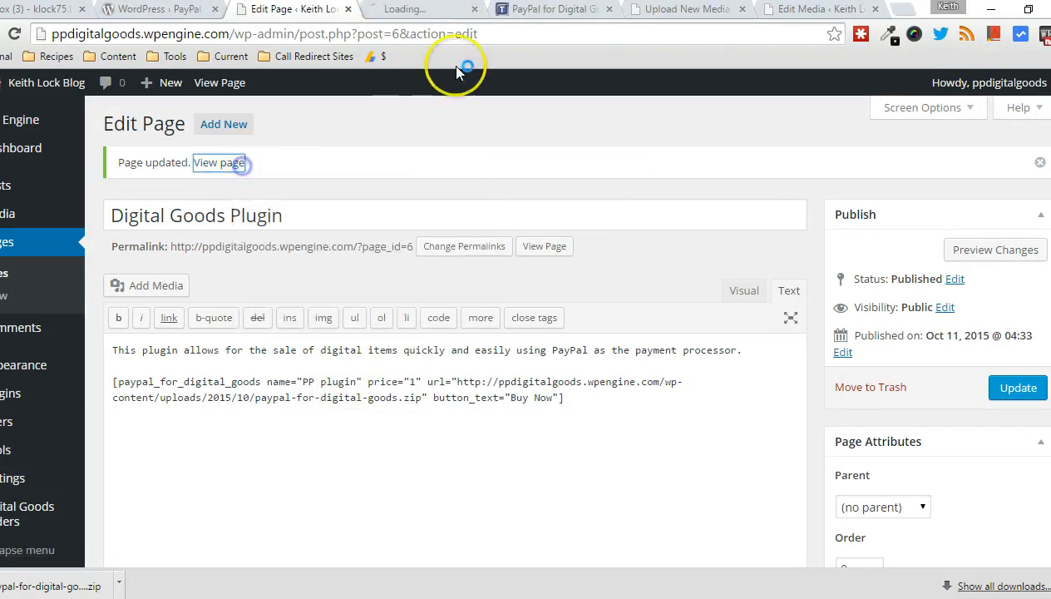
Step: View the live Digital Goods Plugin page and start buying via the Buy Now button
left_click(218, 163)
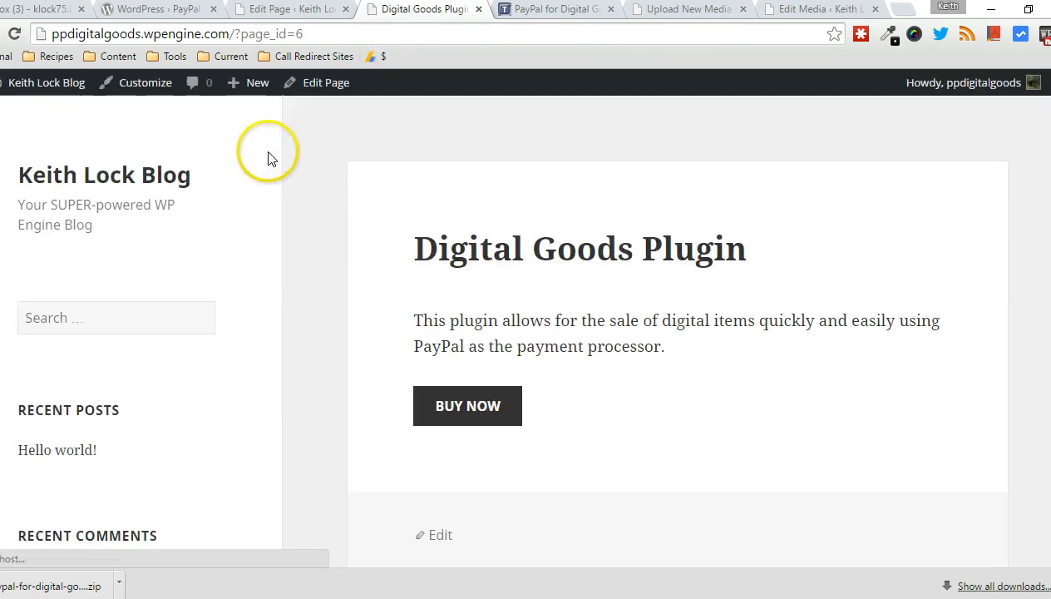
mouse_move(623, 303)
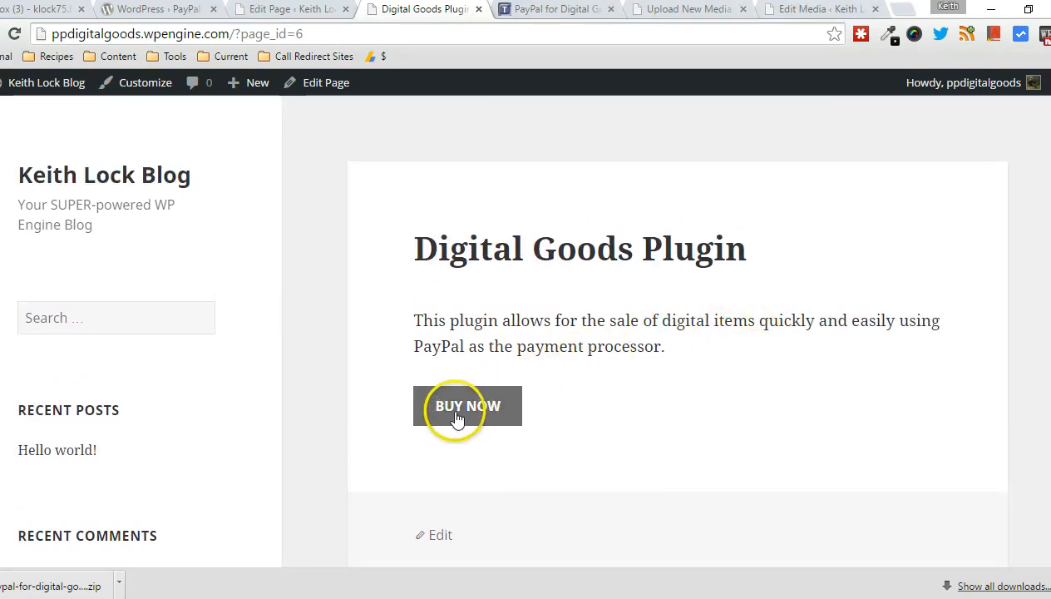
left_click(467, 405)
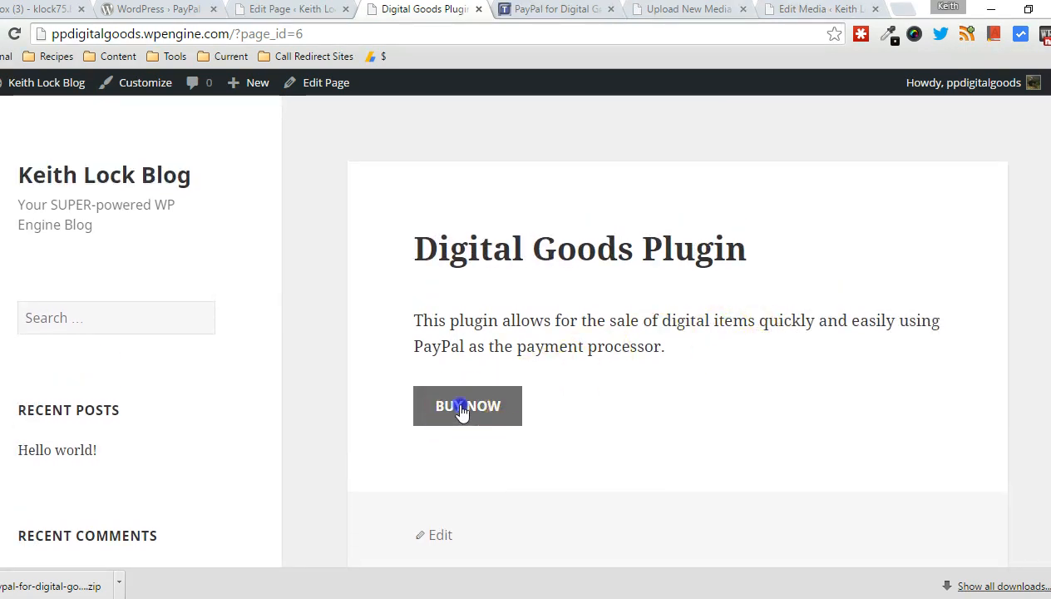
Step: Open PayPal checkout, focus the password field and highlight the $1.00 USD total
left_click(467, 406)
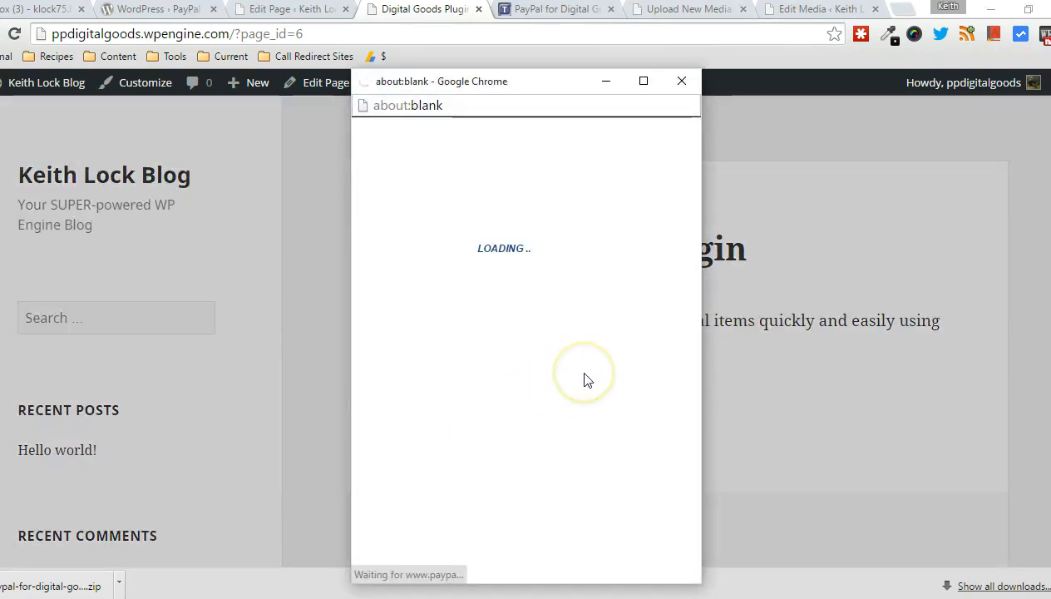
mouse_move(449, 166)
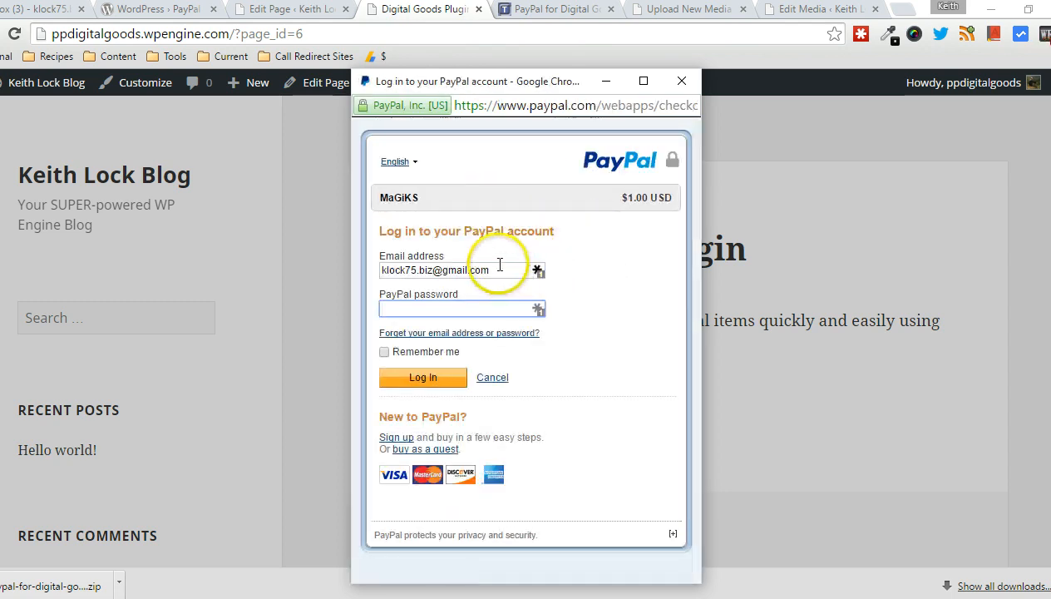
left_click(458, 308)
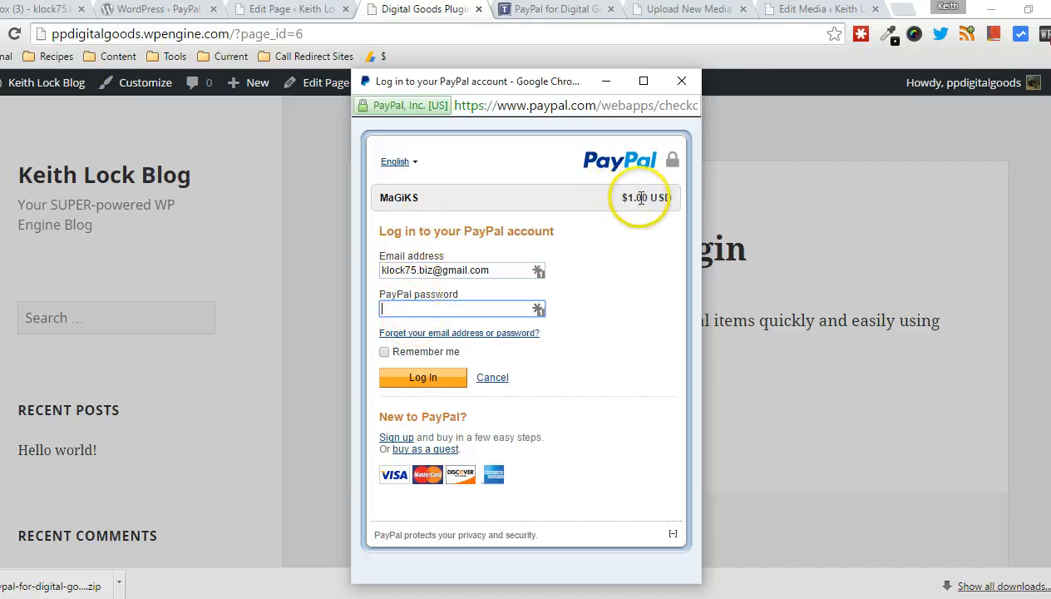
double_click(645, 197)
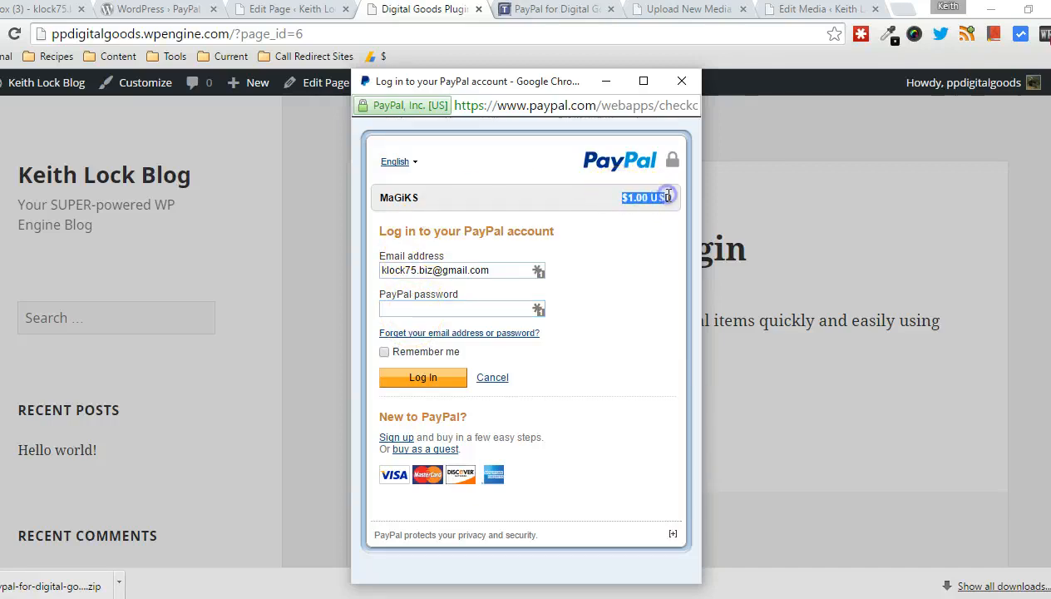
mouse_move(557, 226)
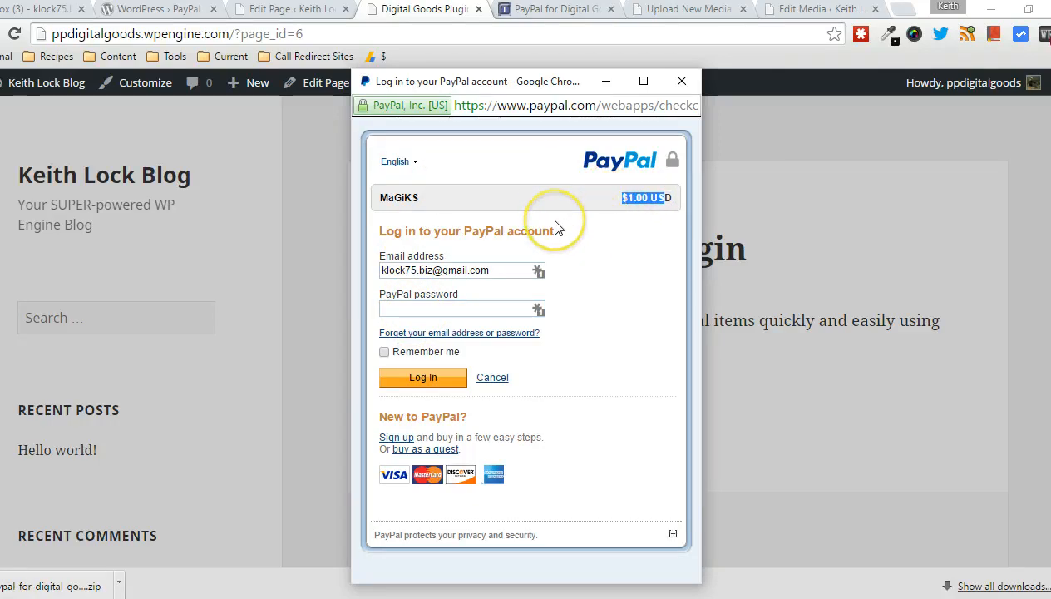
mouse_move(557, 226)
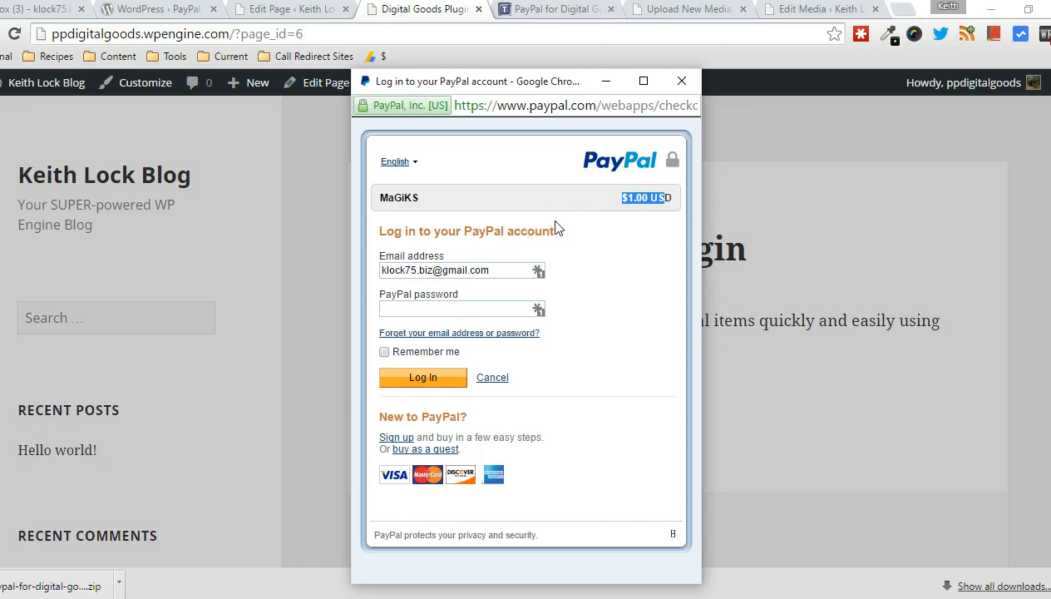